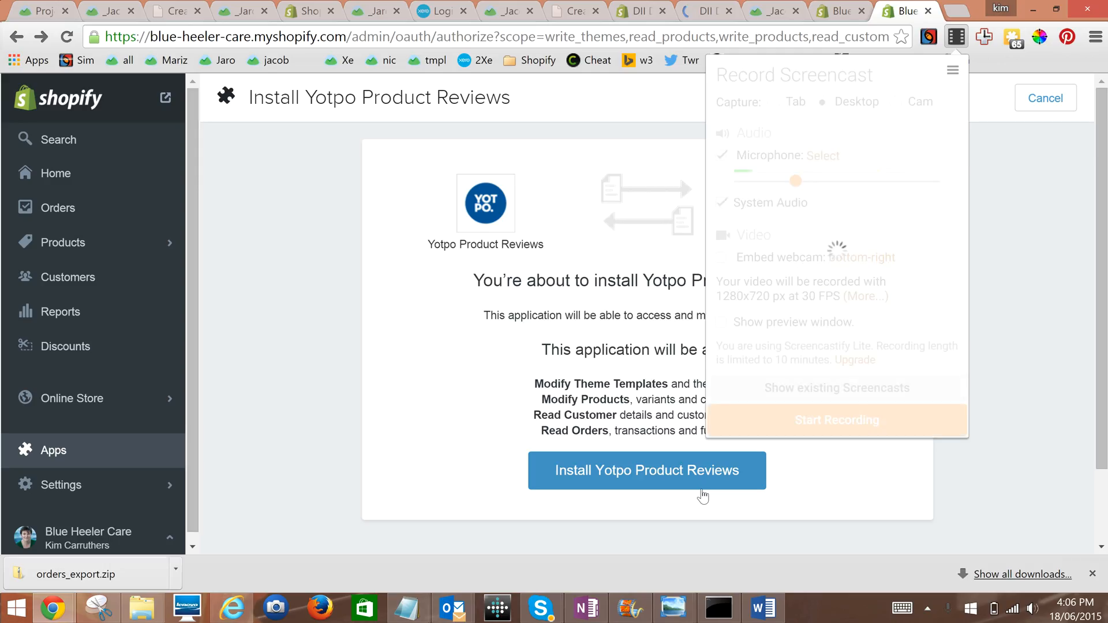
Step: Approve installing Yotpo Product Reviews on the Blue Heeler Care Shopify store
{"action": "left_click", "coordinate": [836, 420]}
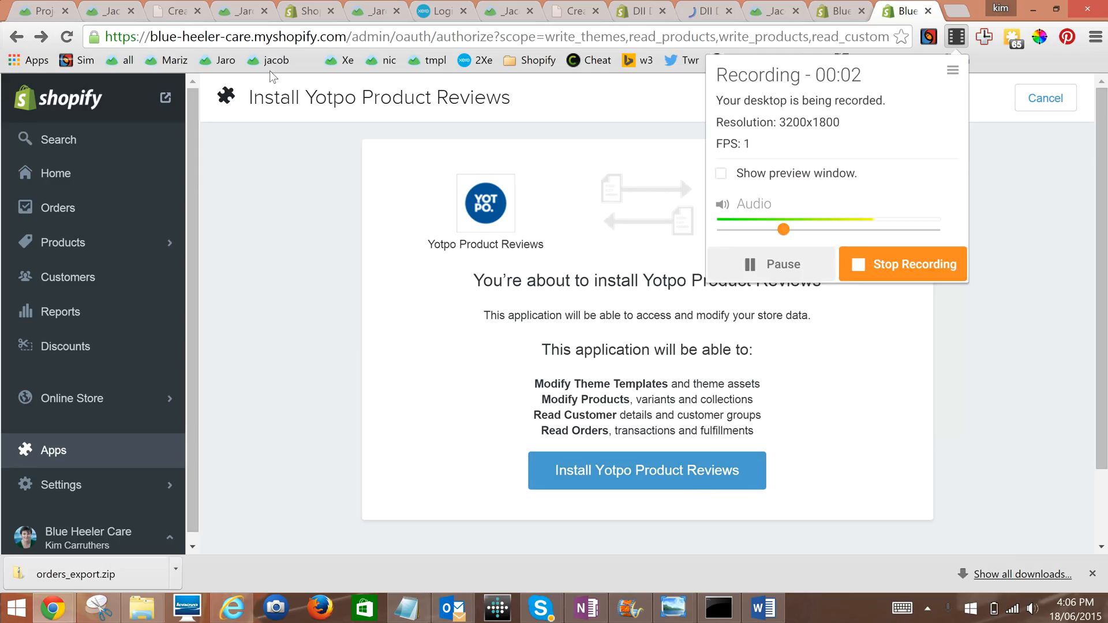
{"action": "mouse_move", "coordinate": [118, 425]}
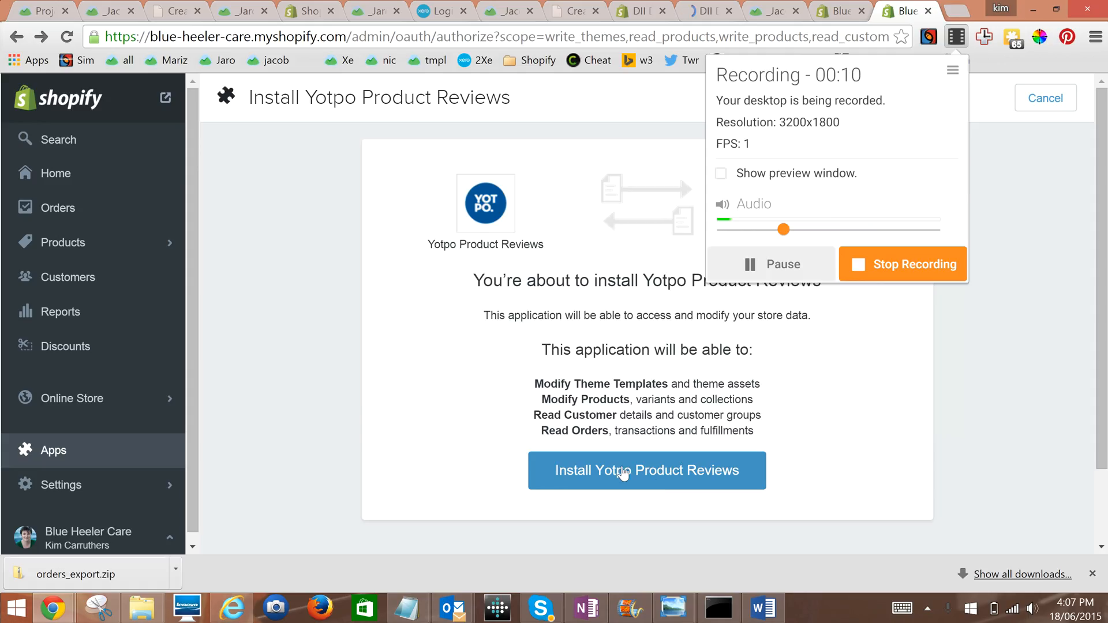
{"action": "left_click", "coordinate": [646, 471]}
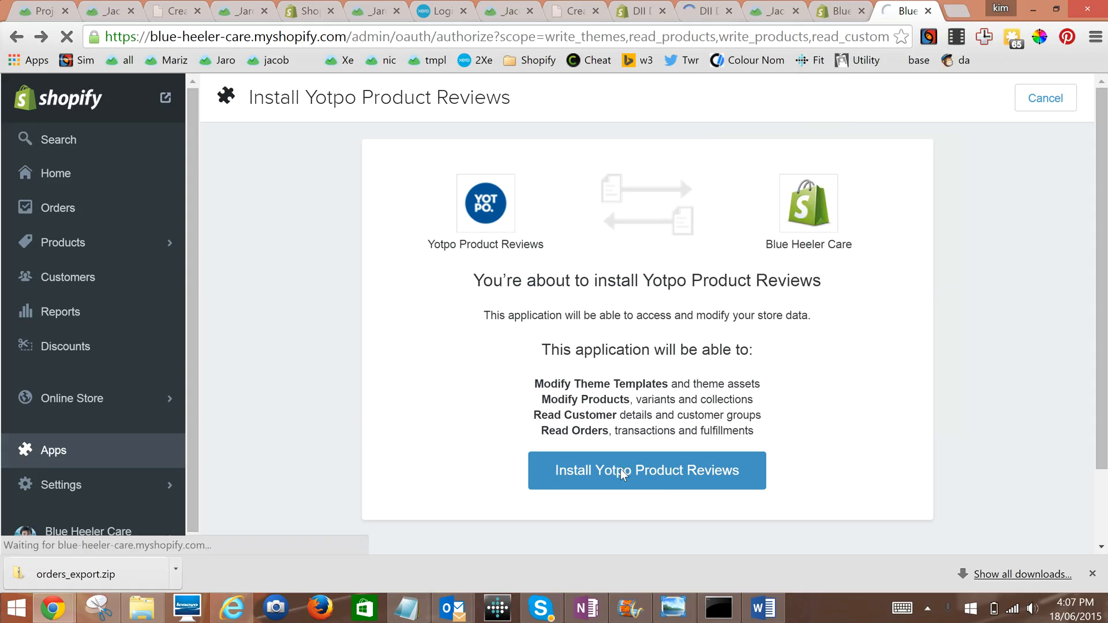
{"action": "left_click", "coordinate": [647, 471]}
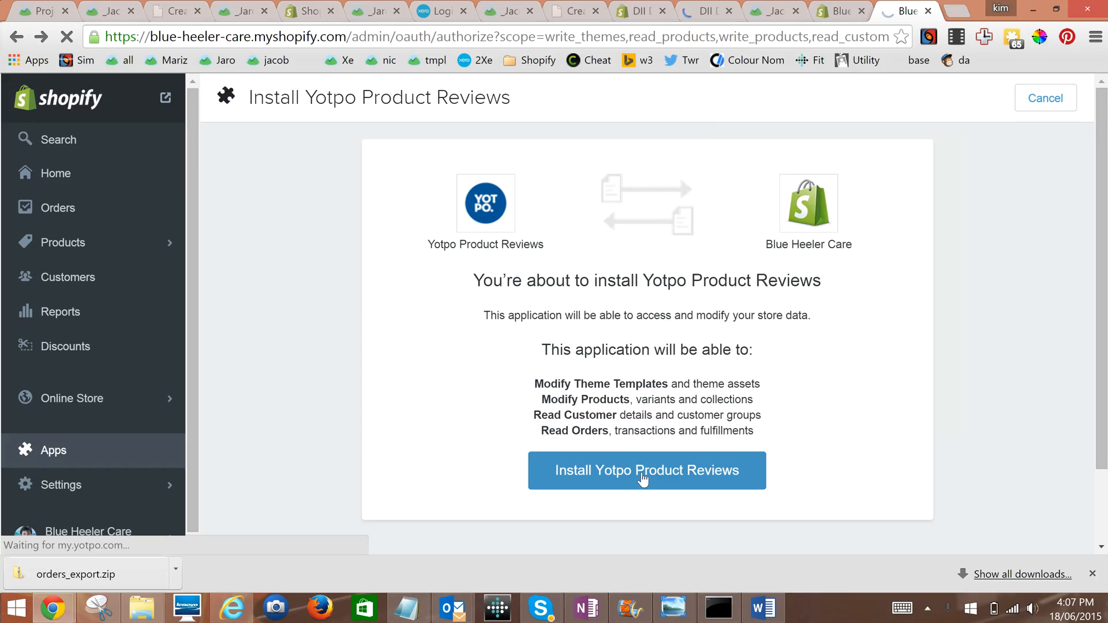
{"action": "left_click", "coordinate": [646, 471]}
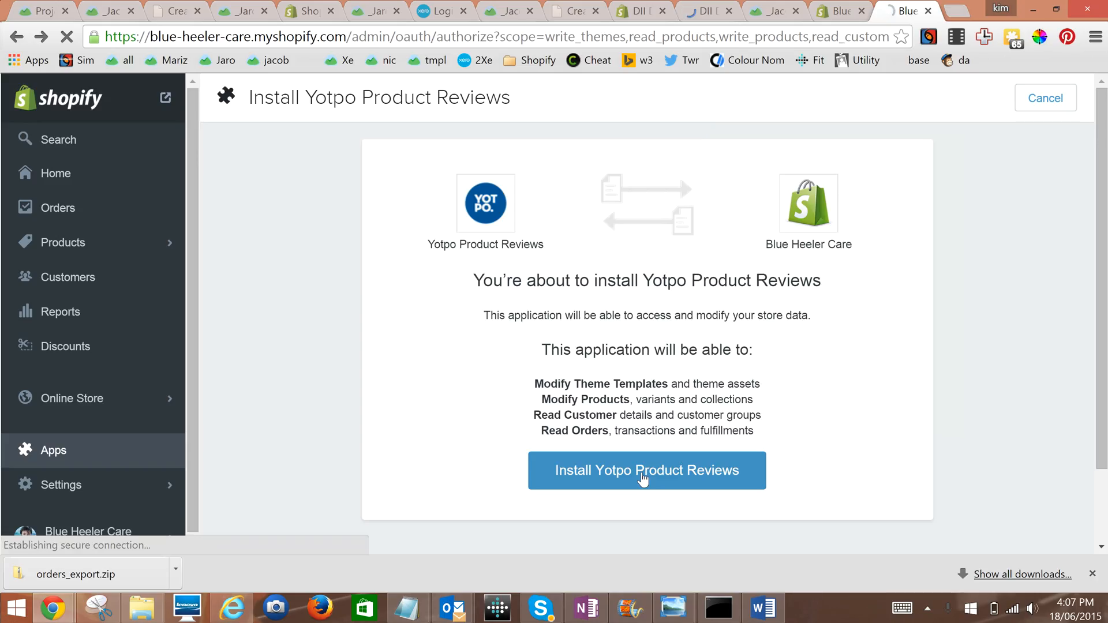
{"action": "left_click", "coordinate": [646, 471]}
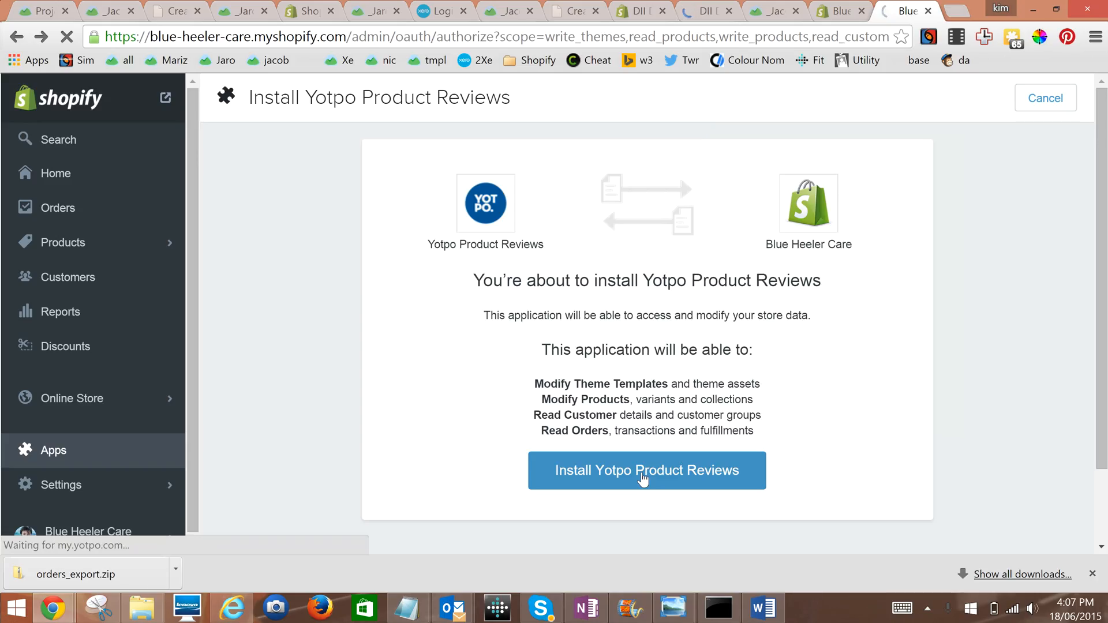
{"action": "left_click", "coordinate": [646, 471]}
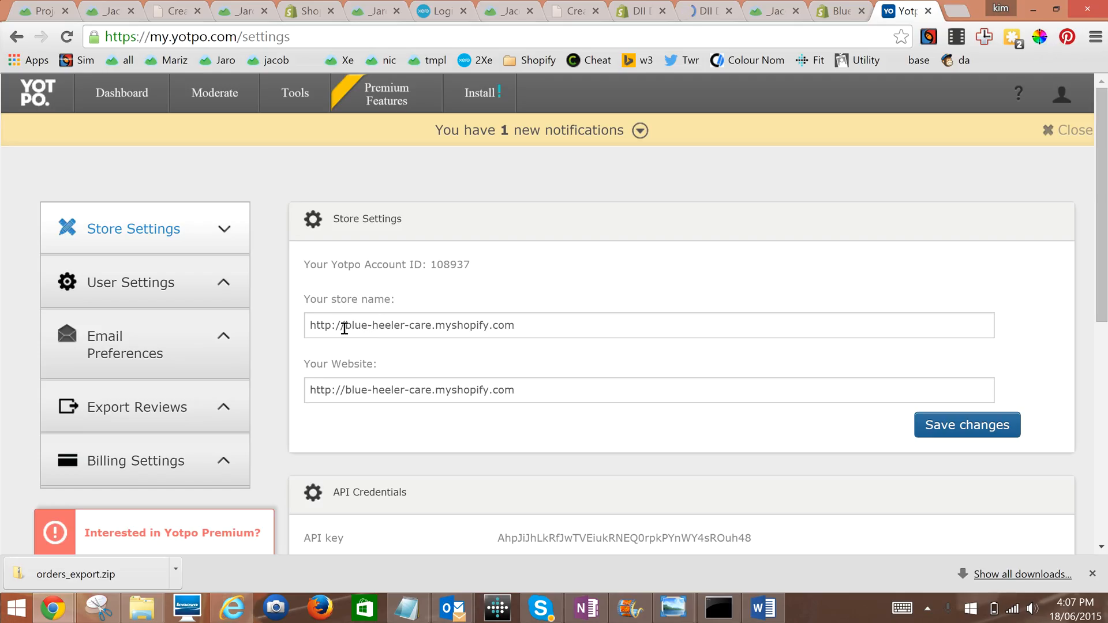
{"action": "mouse_move", "coordinate": [490, 326]}
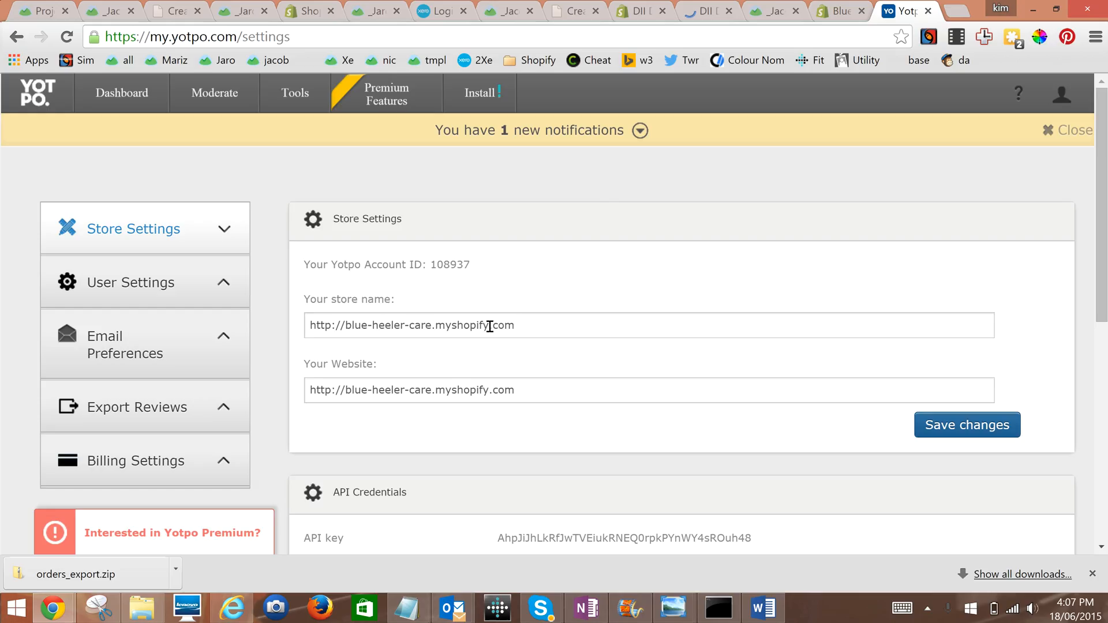
{"action": "double_click", "coordinate": [411, 325]}
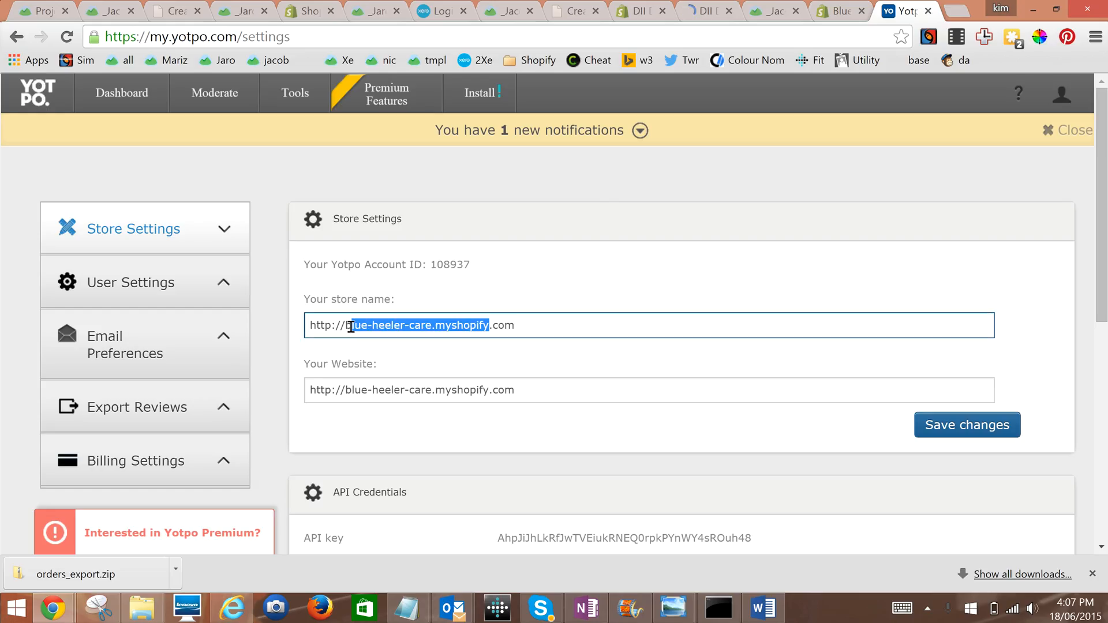
{"action": "type", "text": "Blue"}
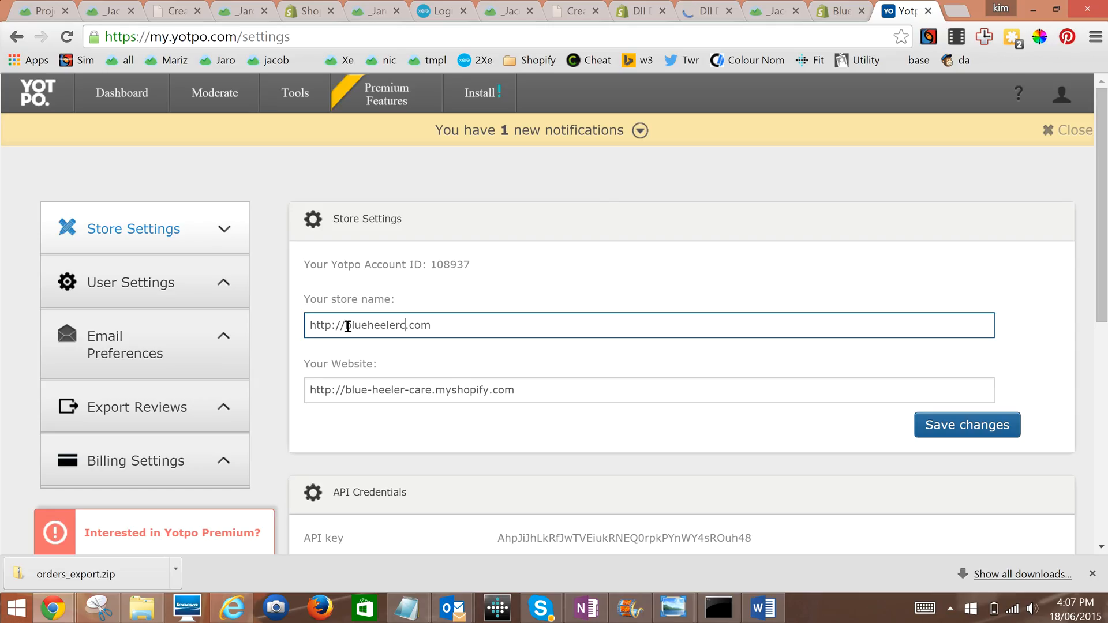
{"action": "key", "text": "Backspace"}
{"action": "type", "text": ".au"}
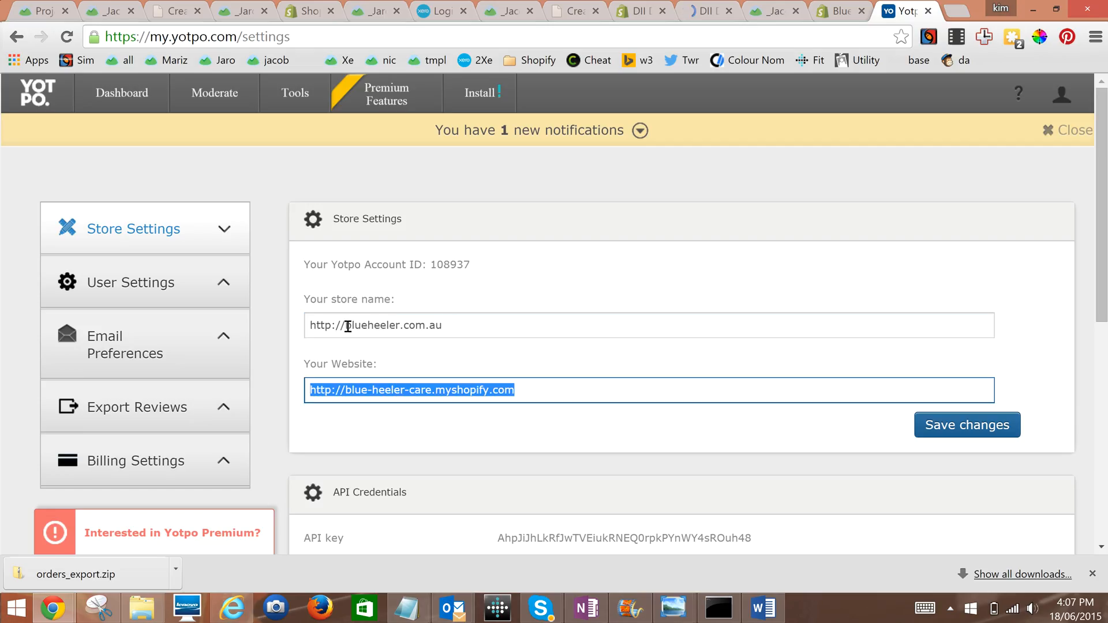
{"action": "type", "text": "http://blueheeler.com.au"}
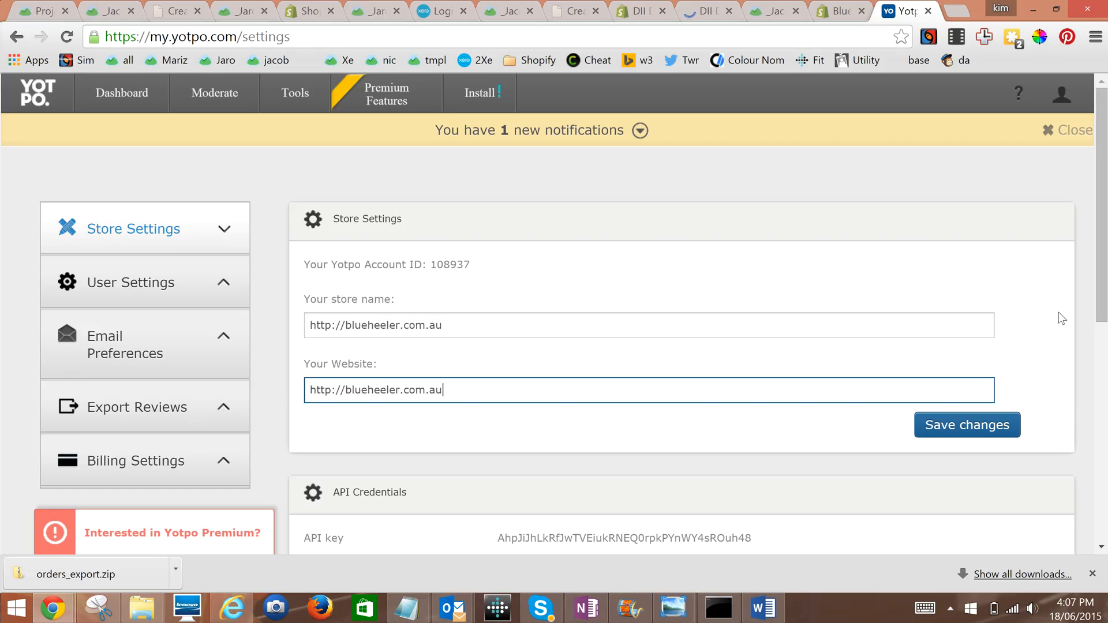
{"action": "scroll", "scroll_direction": "down", "scroll_amount": 3}
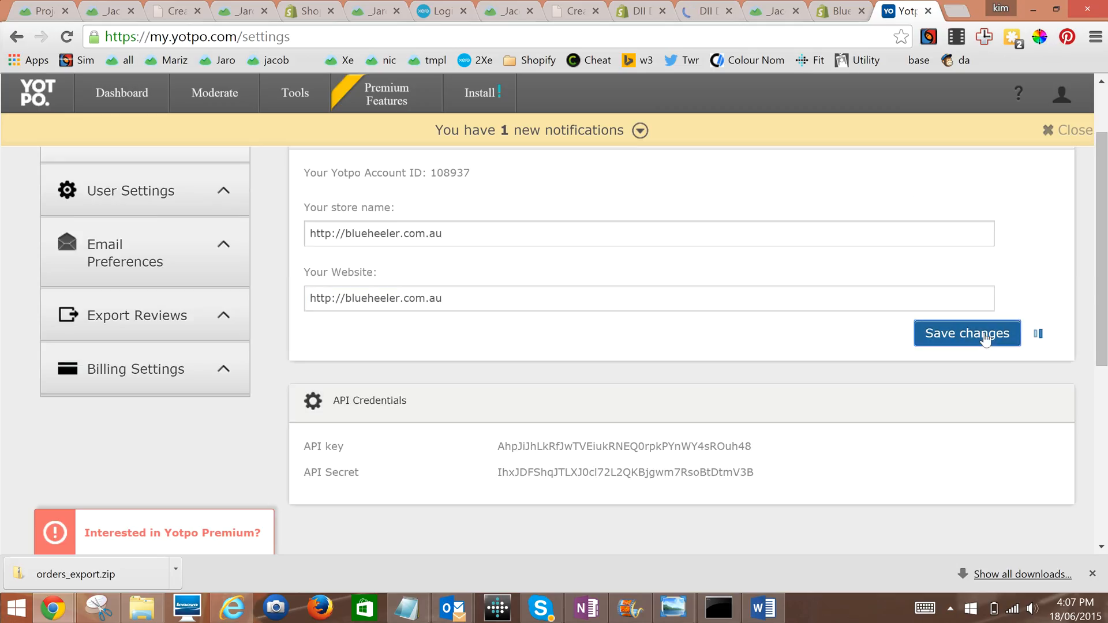
{"action": "left_click", "coordinate": [967, 334]}
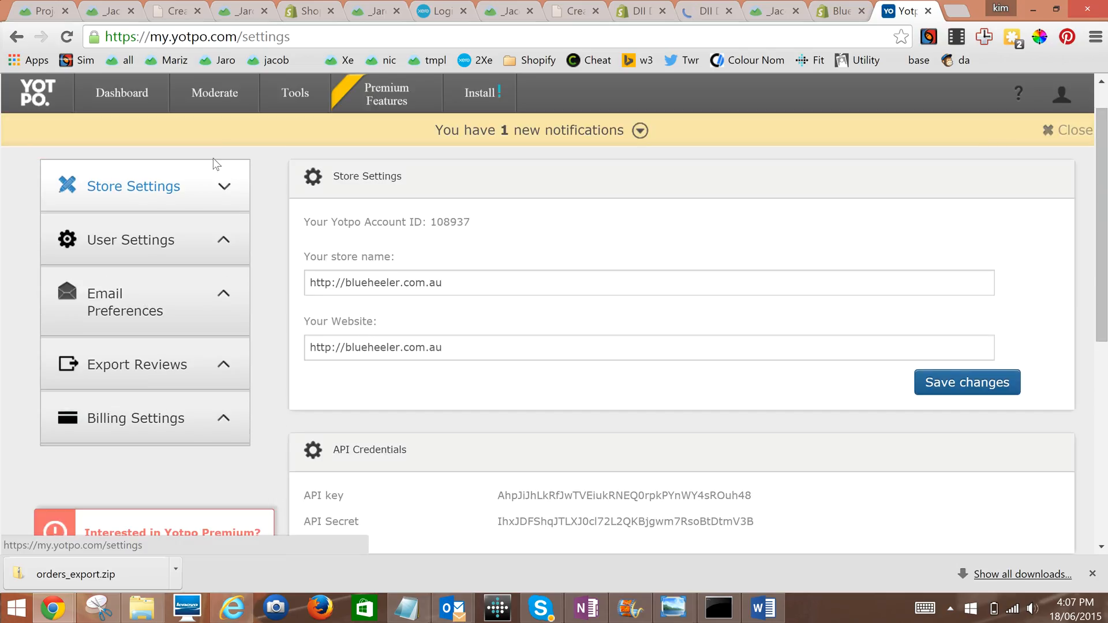
{"action": "mouse_move", "coordinate": [492, 97]}
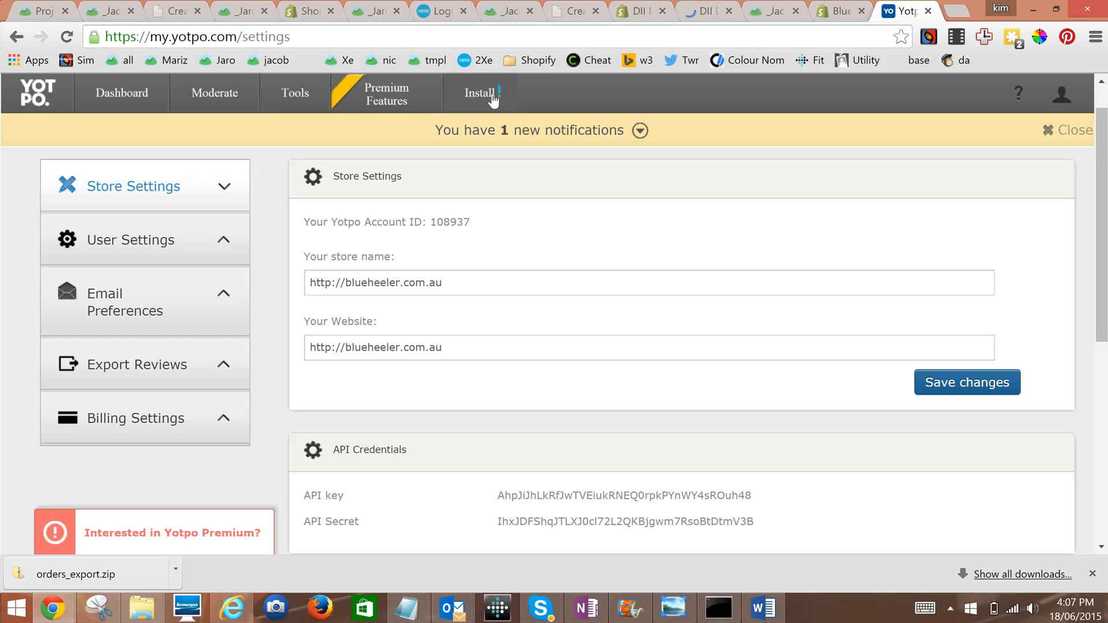
Step: Page through the installation instructions for the theme.liquid widget setup stage
{"action": "left_click", "coordinate": [485, 94]}
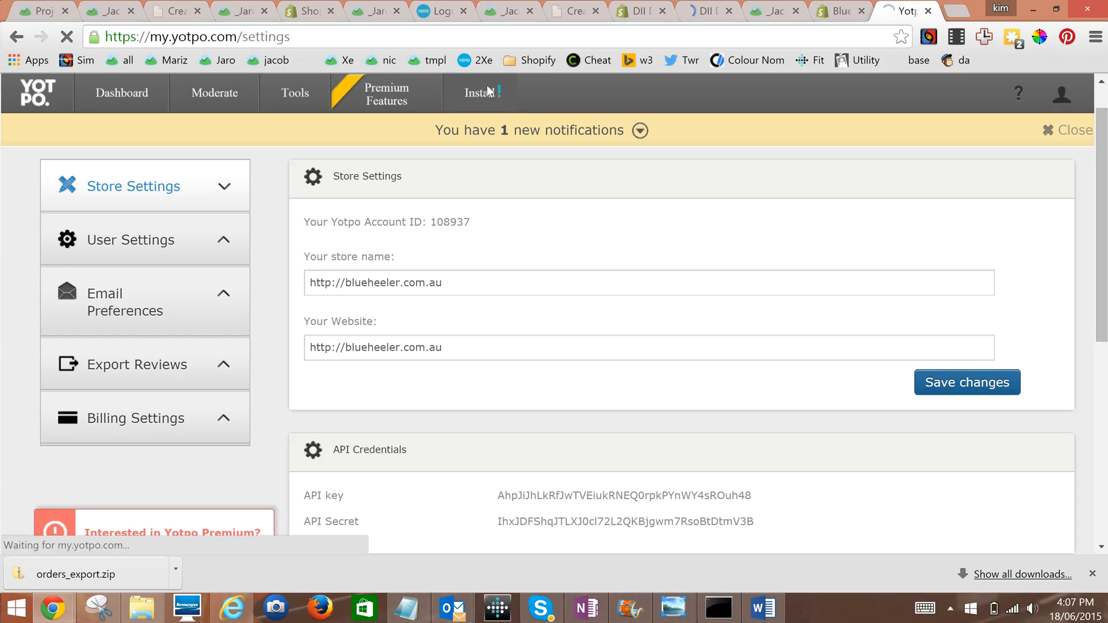
{"action": "left_click", "coordinate": [476, 92]}
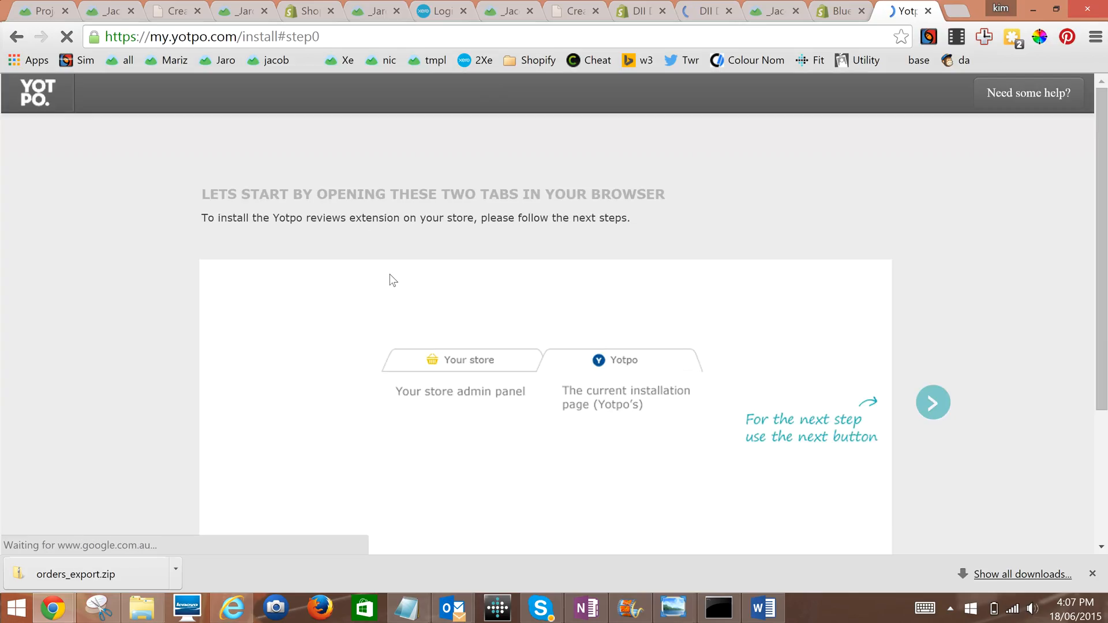
{"action": "scroll", "scroll_direction": "down", "scroll_amount": 3}
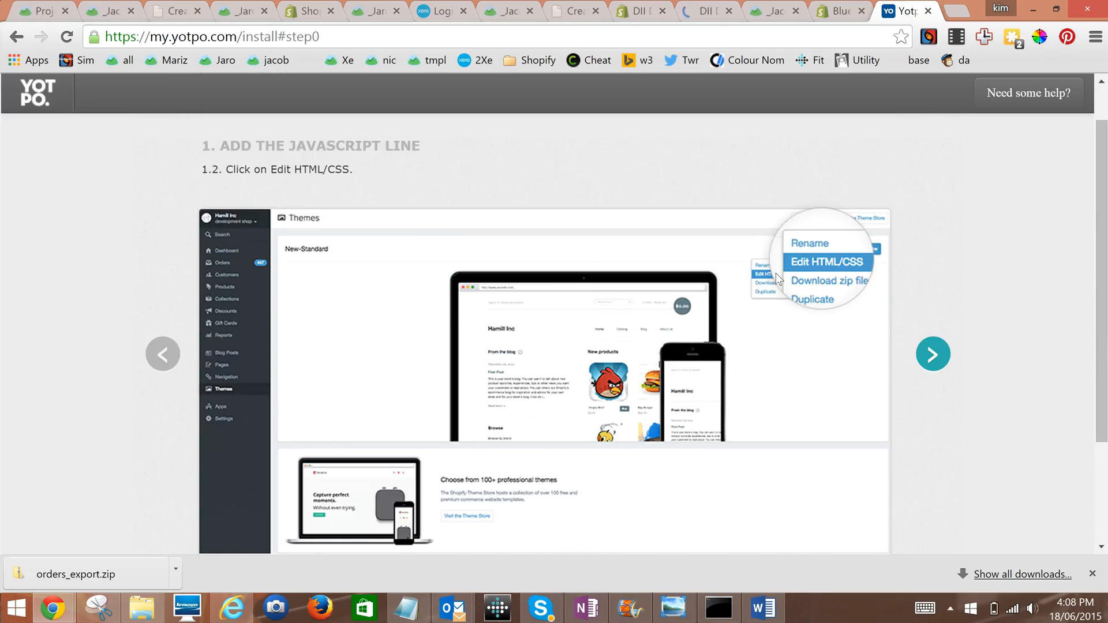
{"action": "left_click", "coordinate": [933, 355]}
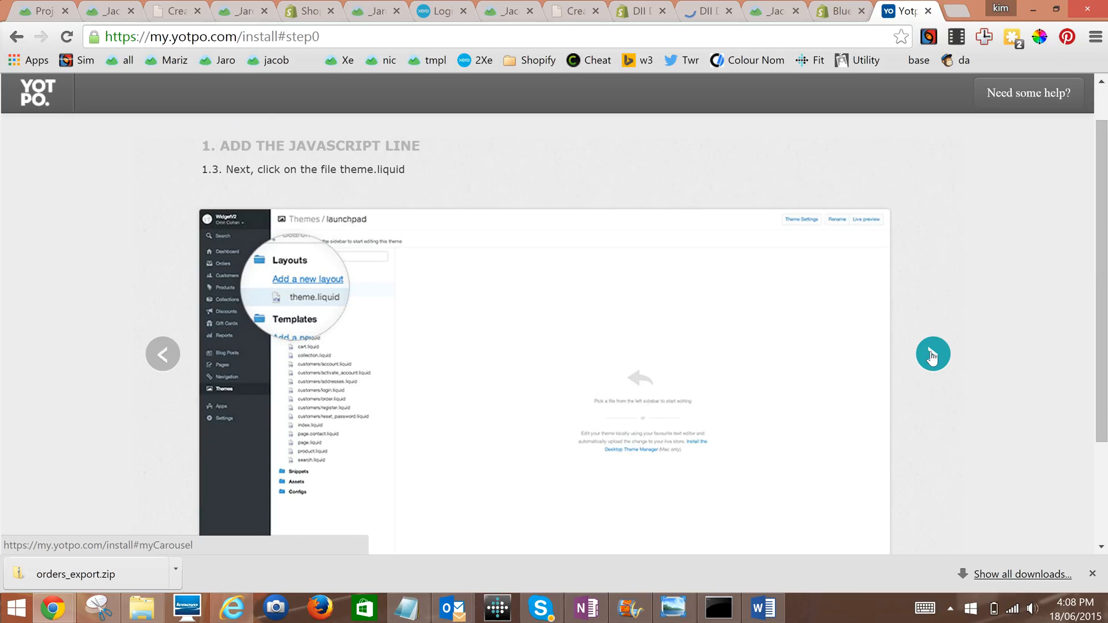
{"action": "mouse_move", "coordinate": [505, 302]}
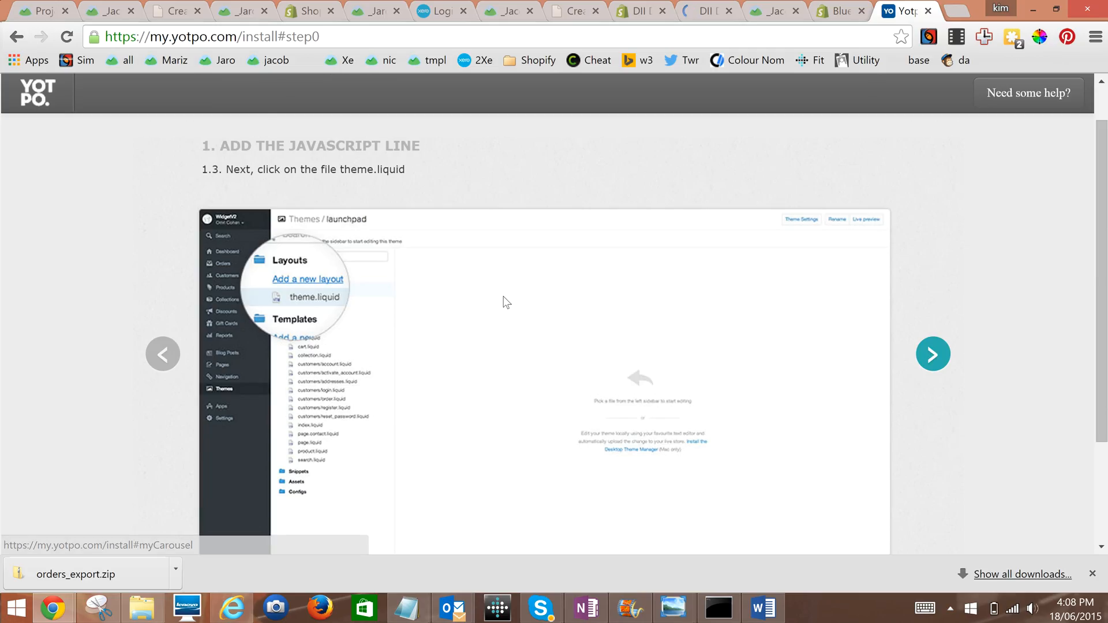
{"action": "left_click", "coordinate": [932, 354]}
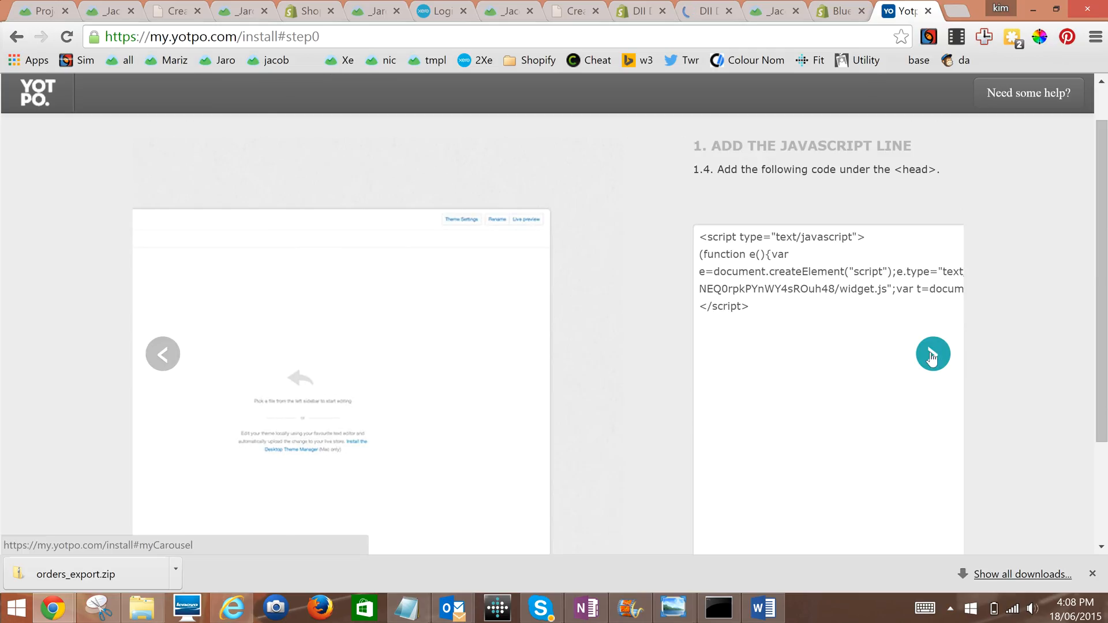
{"action": "left_click", "coordinate": [932, 354]}
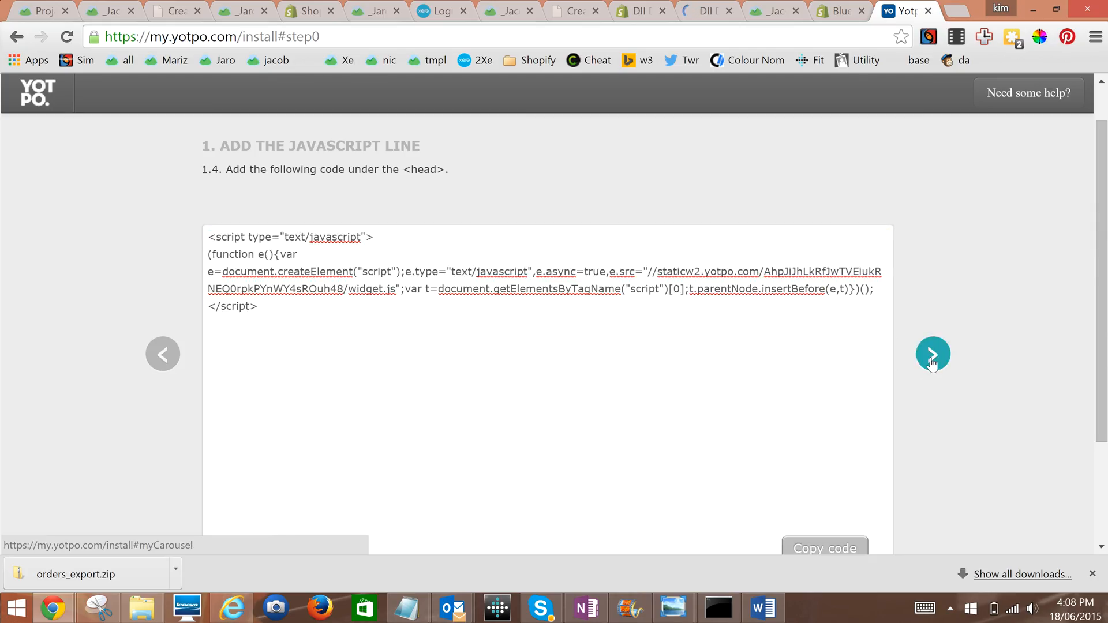
{"action": "left_click", "coordinate": [933, 354]}
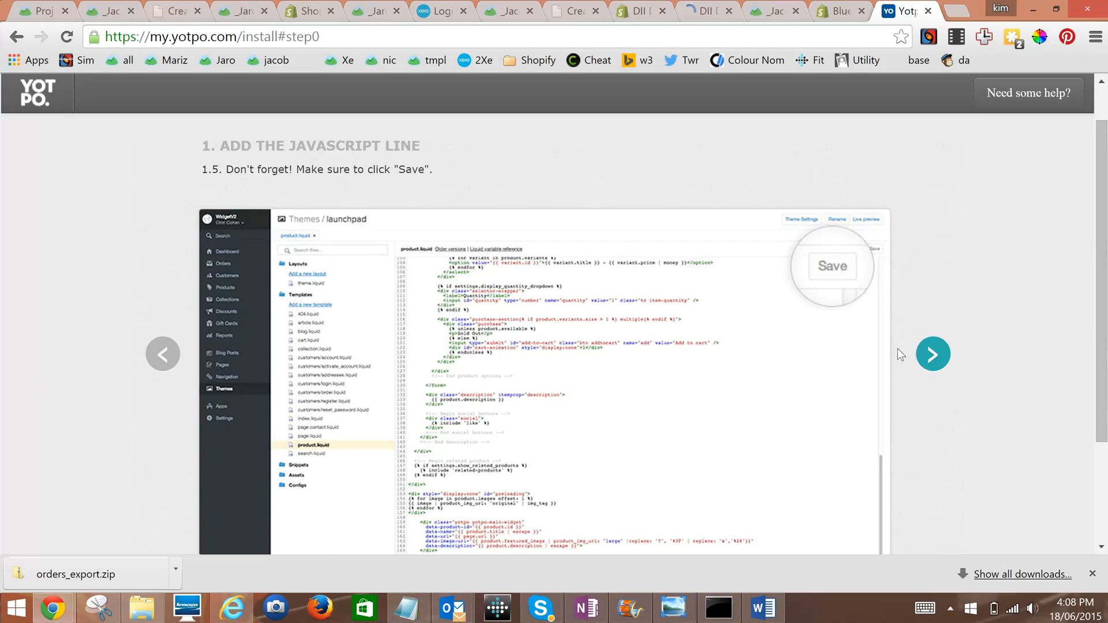
Step: Continue through the product.liquid instructions until both setup stages show checkmarks
{"action": "left_click", "coordinate": [933, 355]}
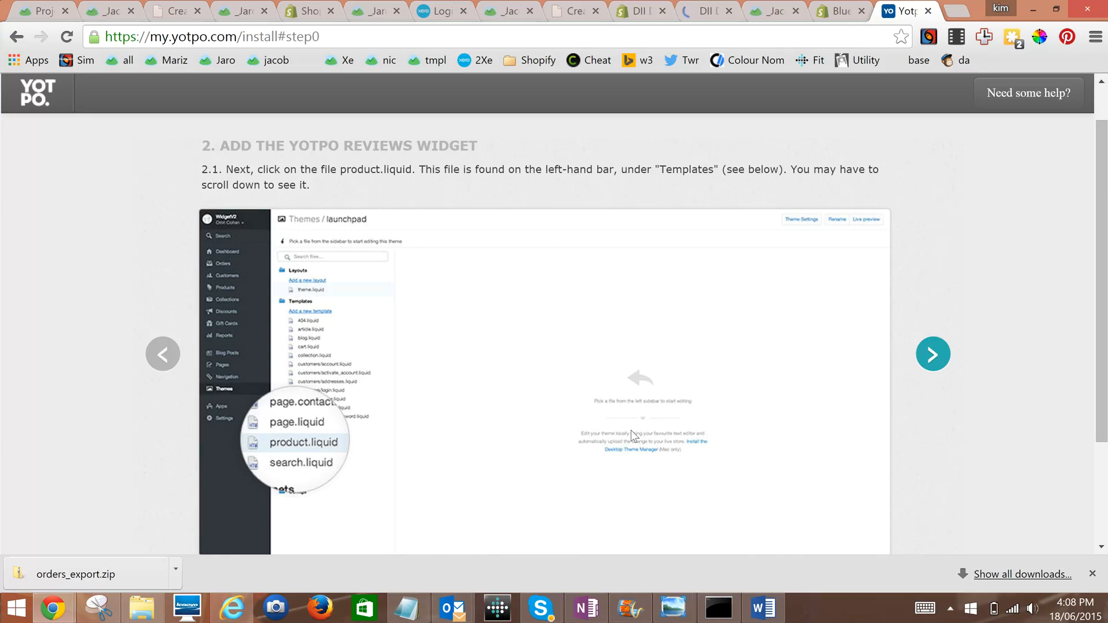
{"action": "left_click", "coordinate": [933, 354]}
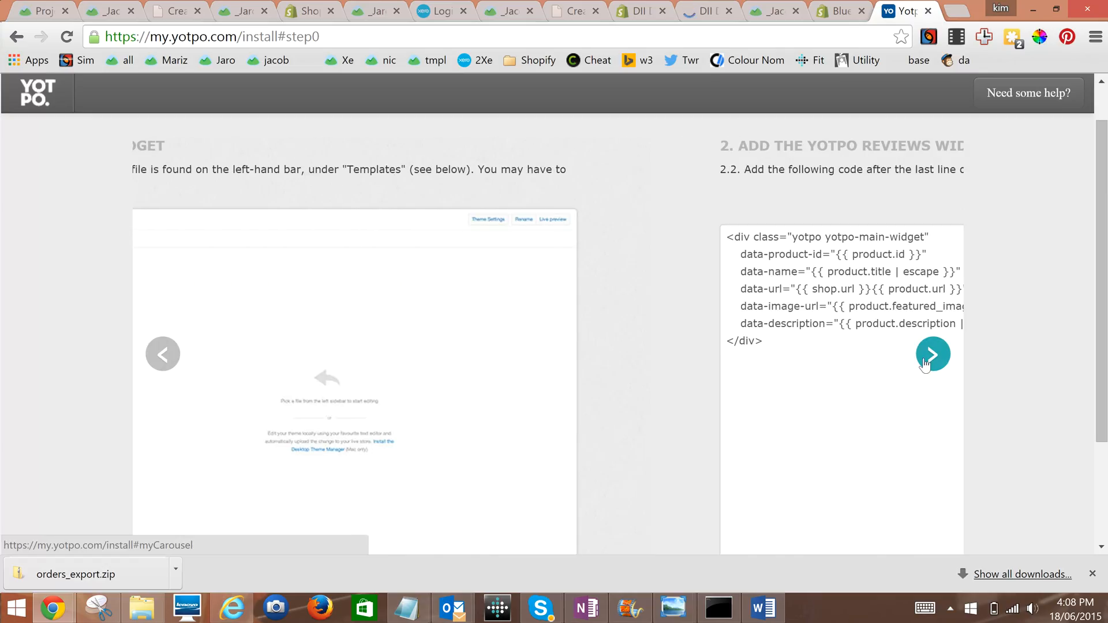
{"action": "left_click", "coordinate": [933, 354]}
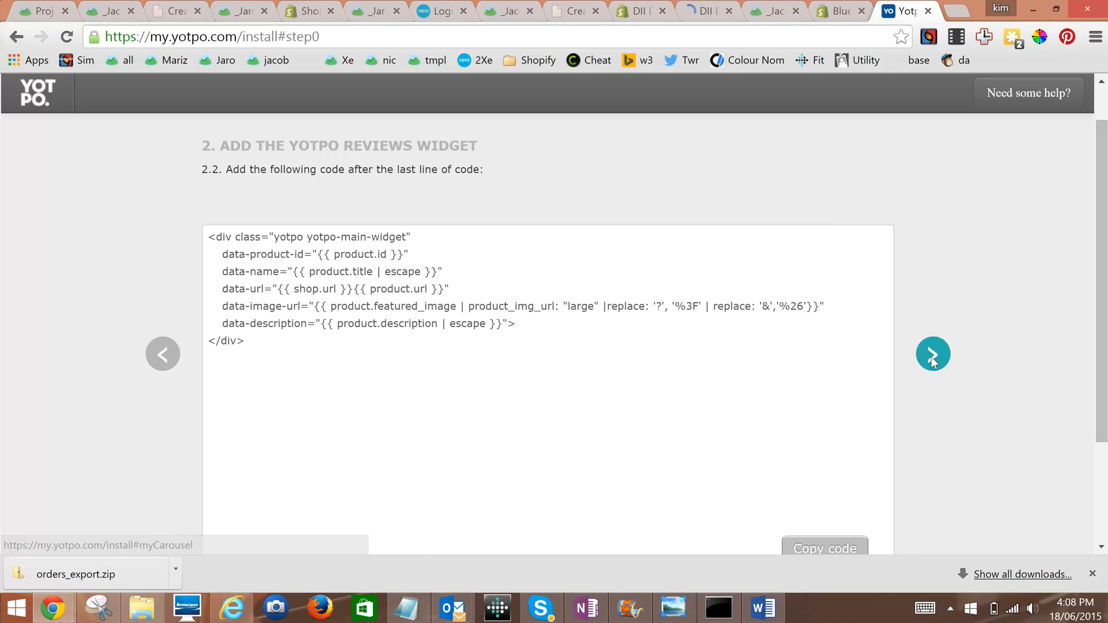
{"action": "left_click", "coordinate": [932, 354]}
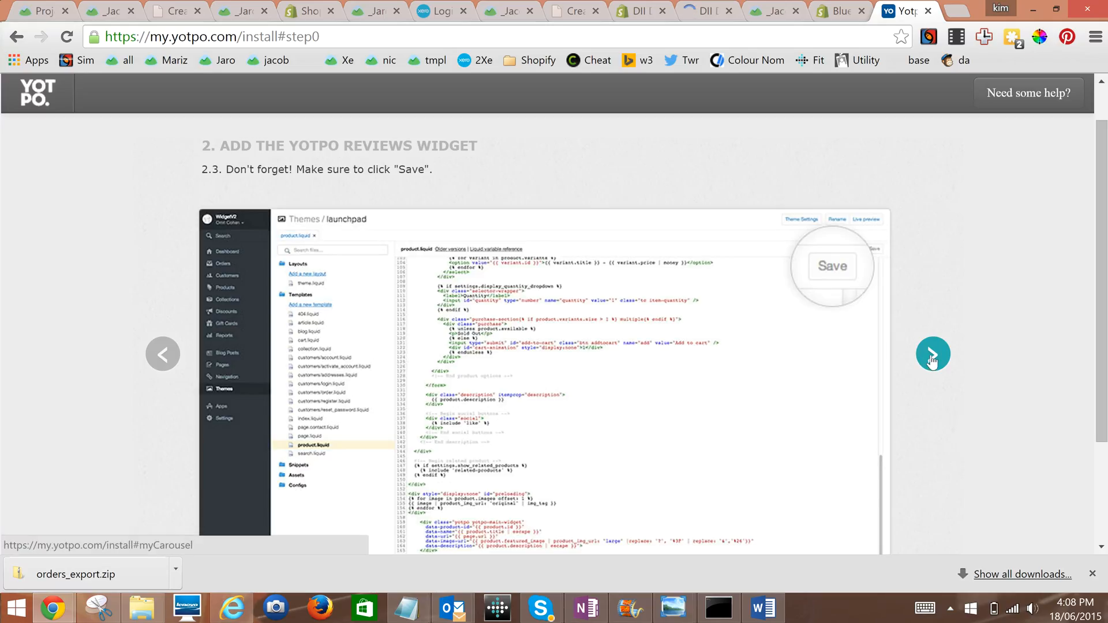
{"action": "left_click", "coordinate": [932, 354]}
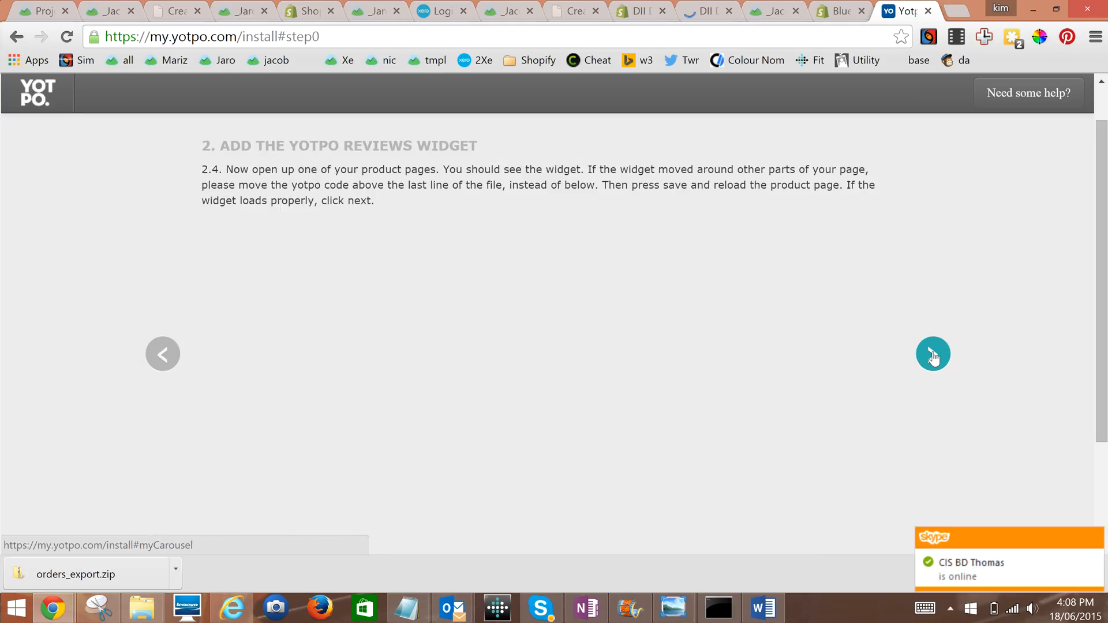
{"action": "left_click", "coordinate": [932, 354]}
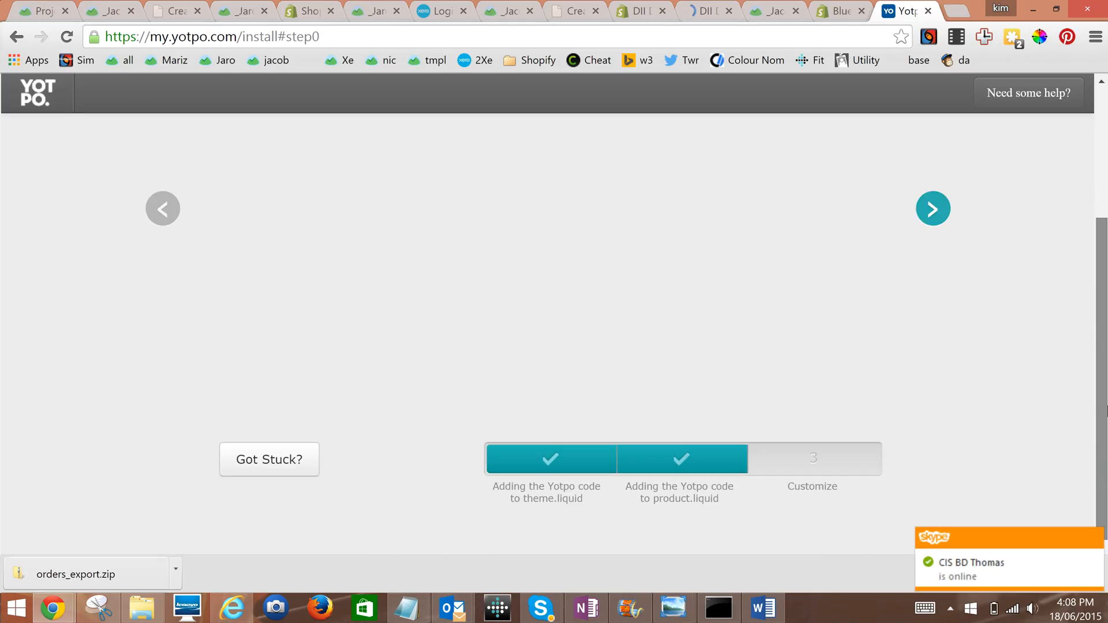
{"action": "mouse_move", "coordinate": [933, 213]}
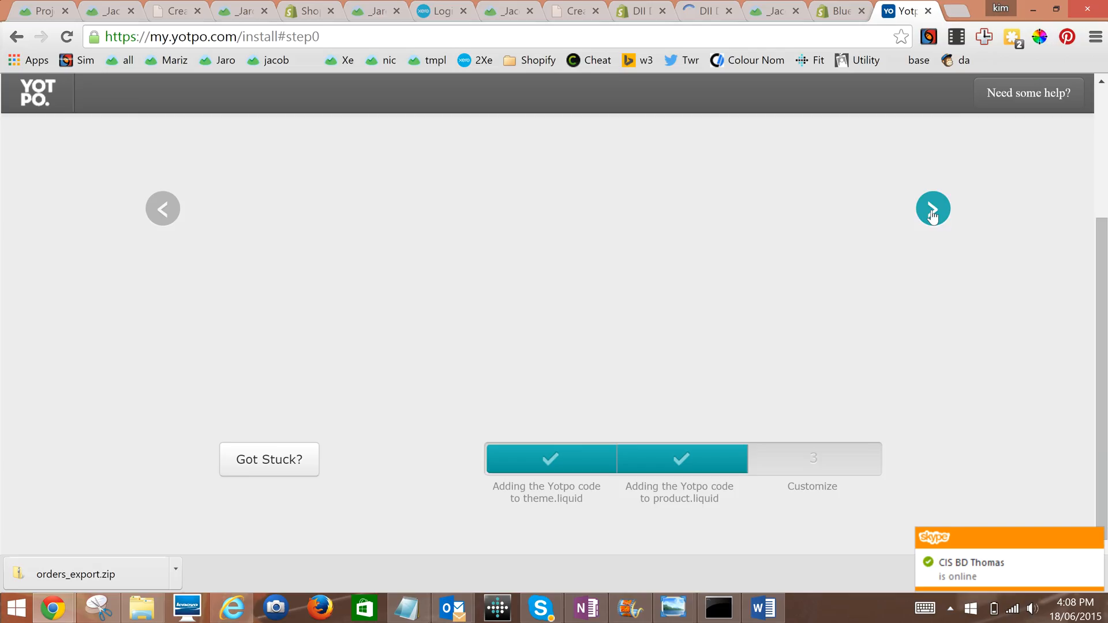
{"action": "left_click", "coordinate": [933, 208]}
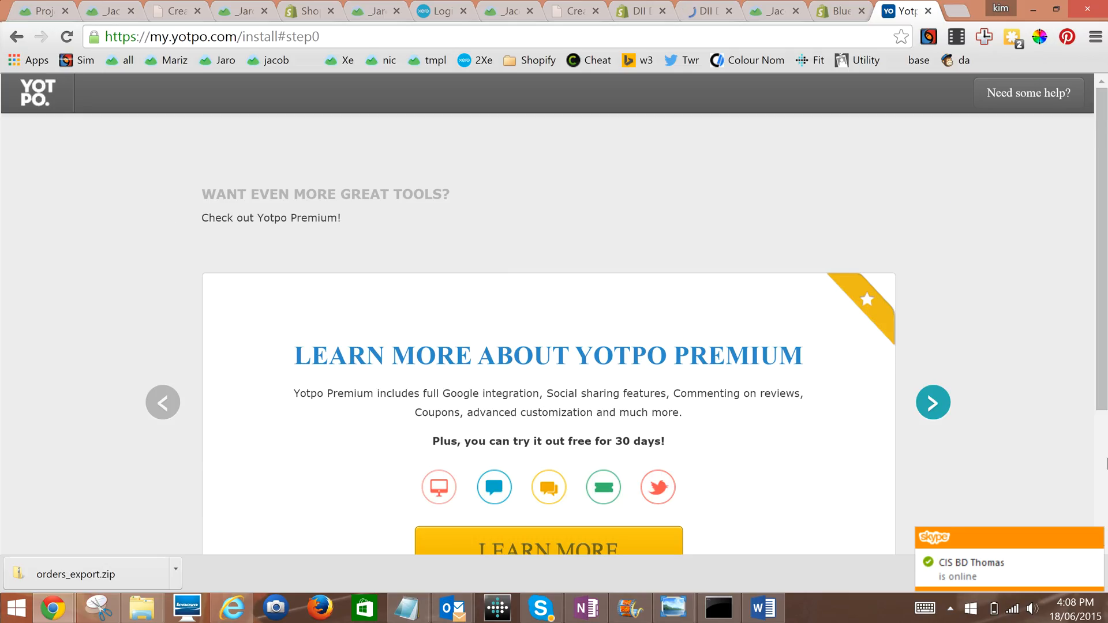
Step: Skip past the Yotpo Premium slide to finish installation and start Let's Customize
{"action": "scroll", "scroll_direction": "down", "scroll_amount": 3}
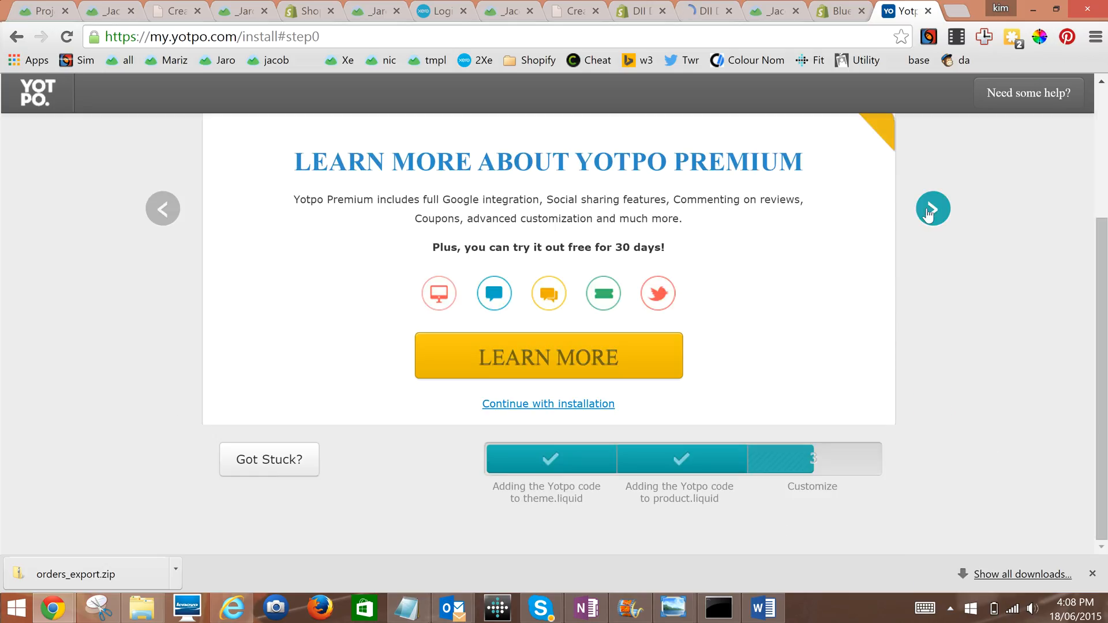
{"action": "left_click", "coordinate": [933, 208]}
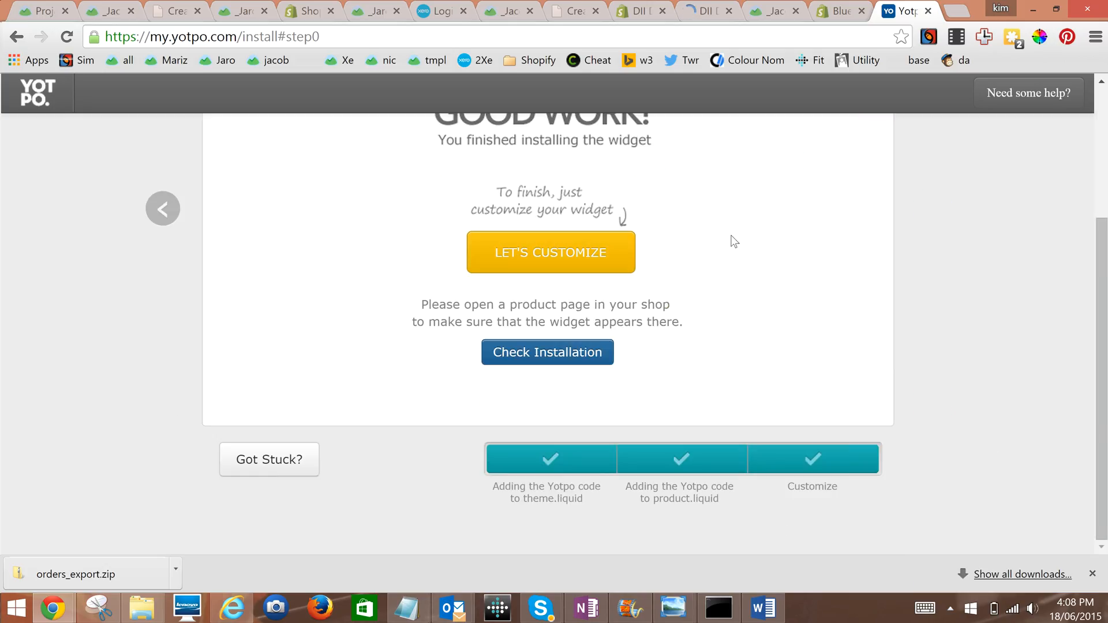
{"action": "left_click", "coordinate": [551, 251]}
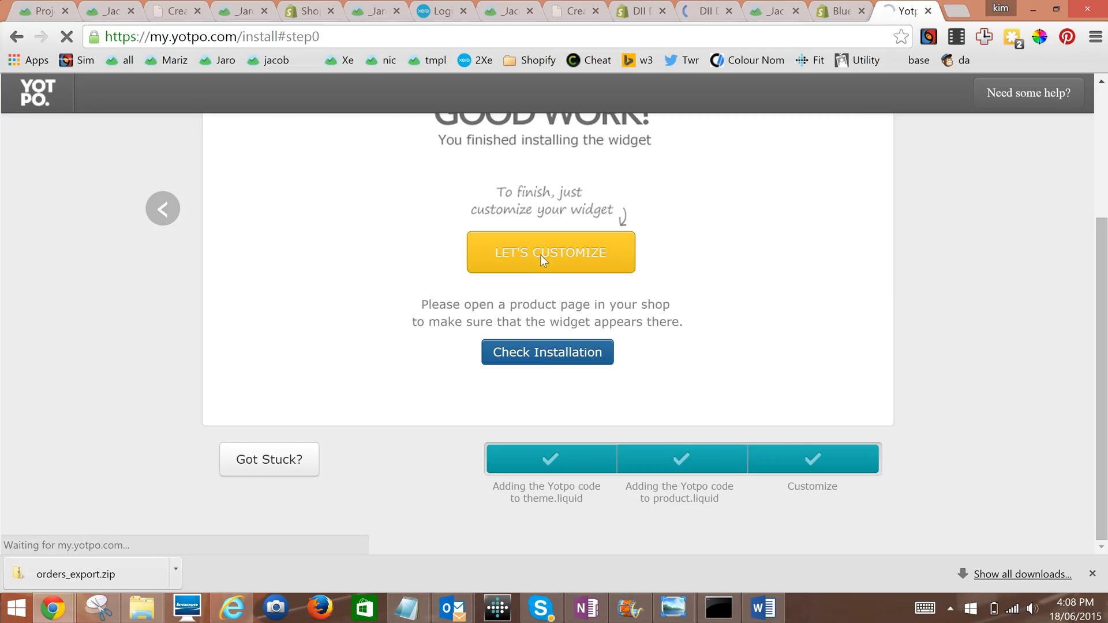
{"action": "left_click", "coordinate": [523, 259]}
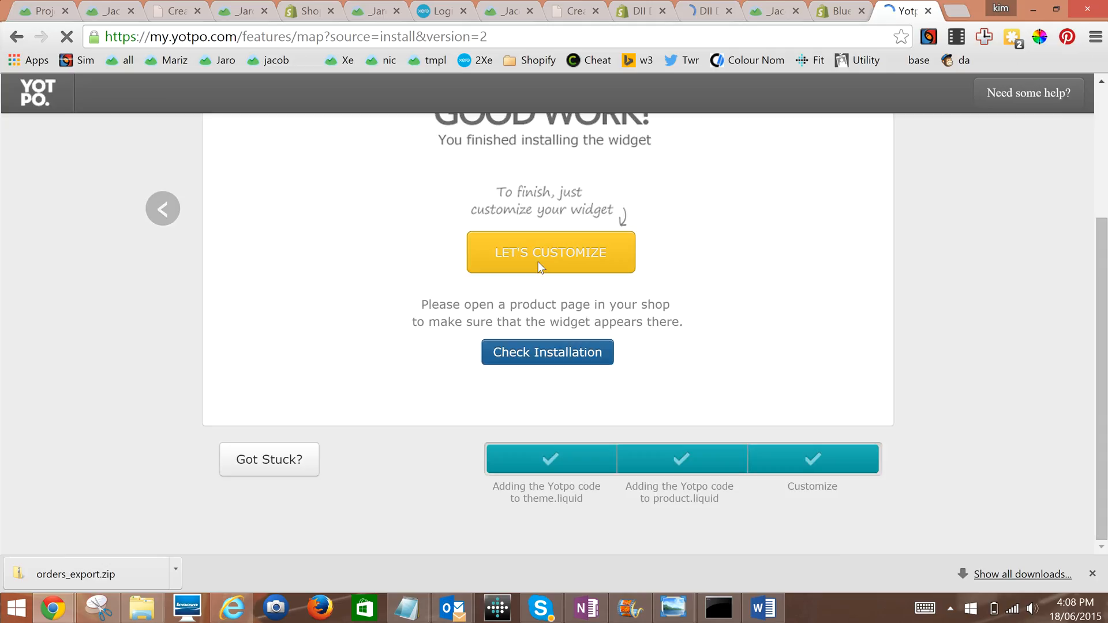
Step: Replace {store_name} in the post-purchase email subject with 'Blue Heelers Card' and save
{"action": "left_click", "coordinate": [550, 252]}
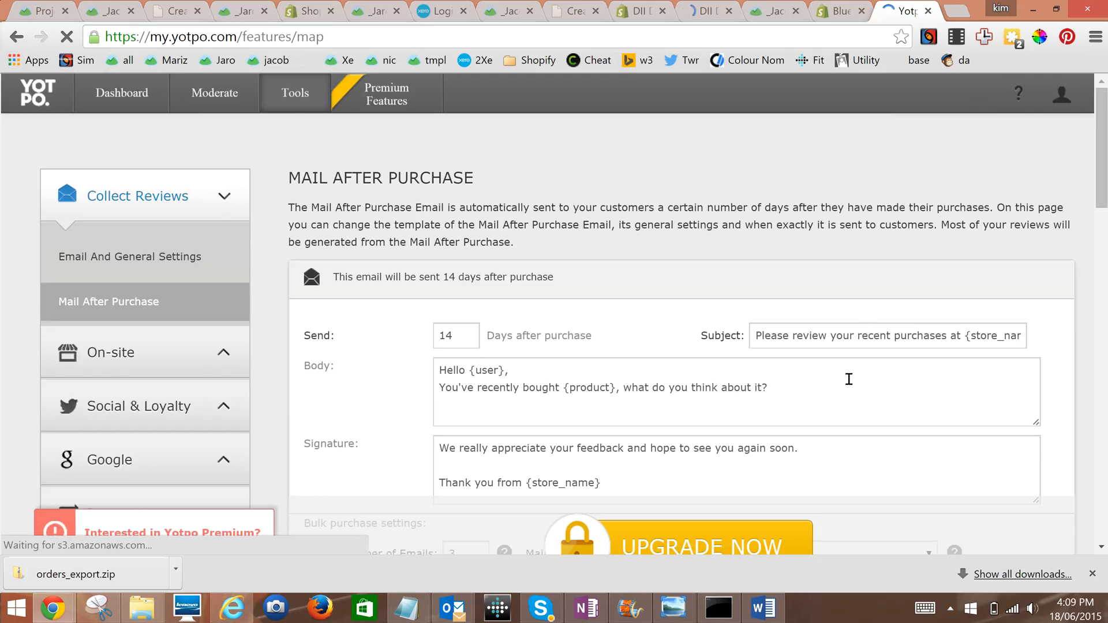
{"action": "scroll", "scroll_direction": "down", "scroll_amount": 3}
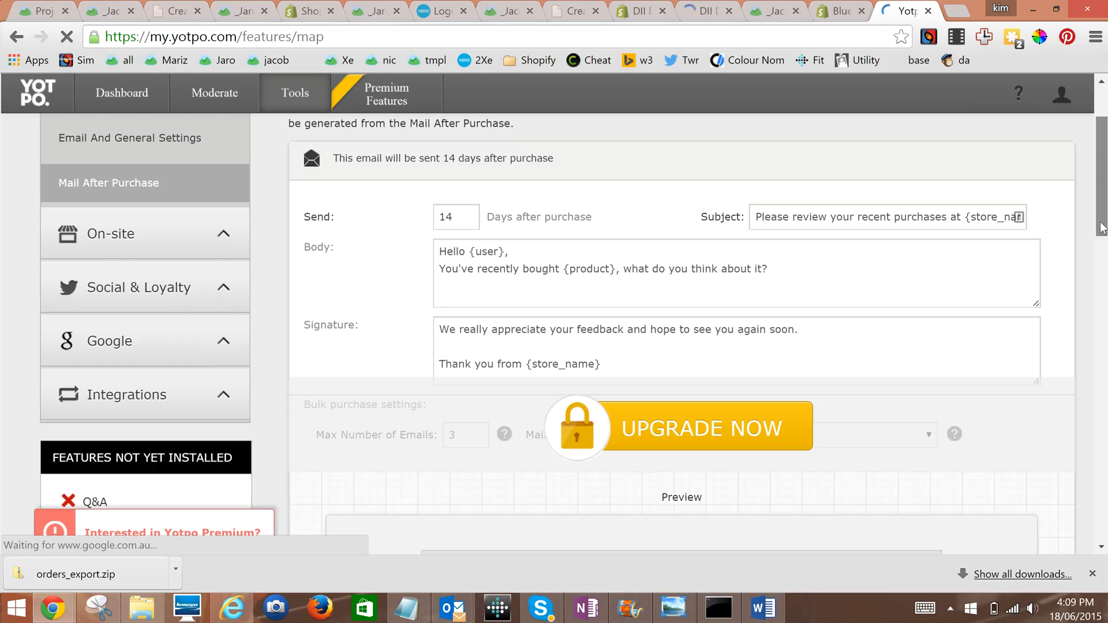
{"action": "double_click", "coordinate": [988, 217]}
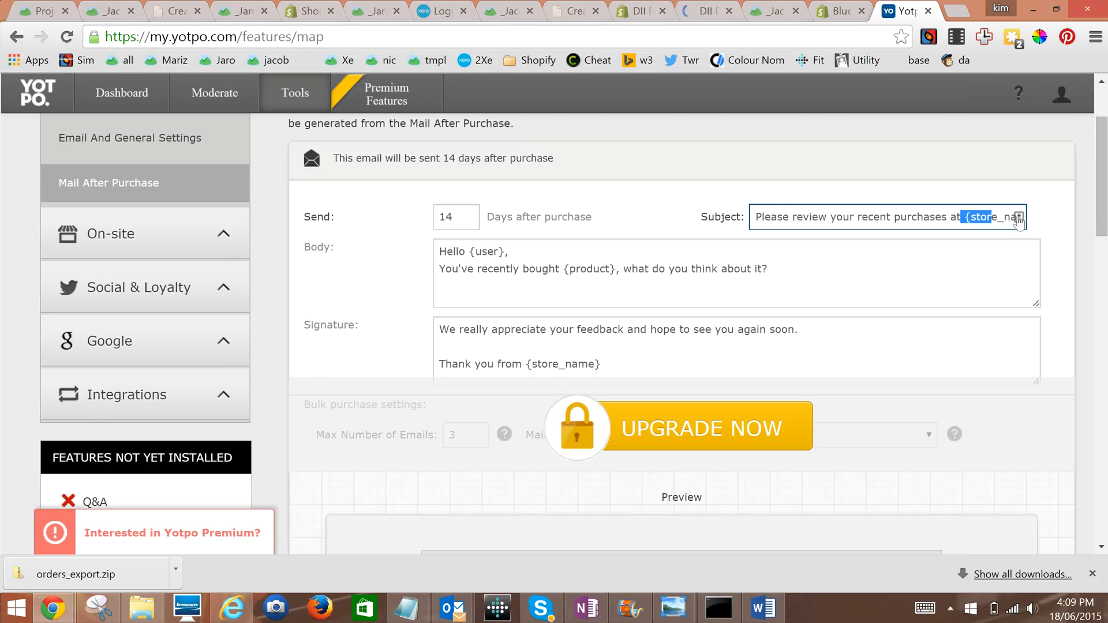
{"action": "key", "text": "Delete"}
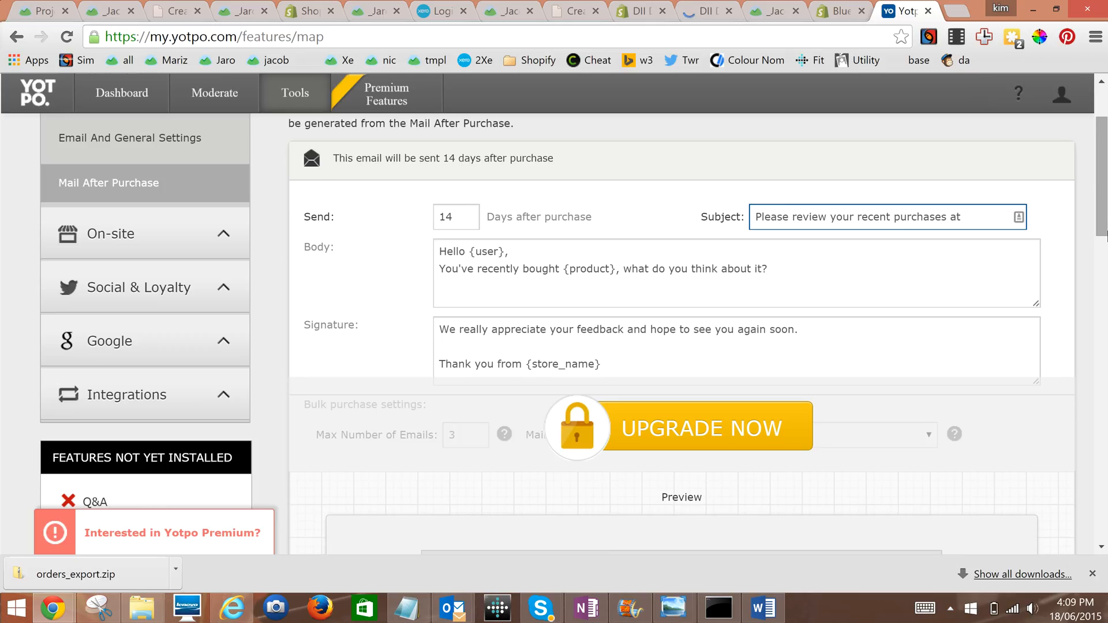
{"action": "type", "text": "Blue Heelers"}
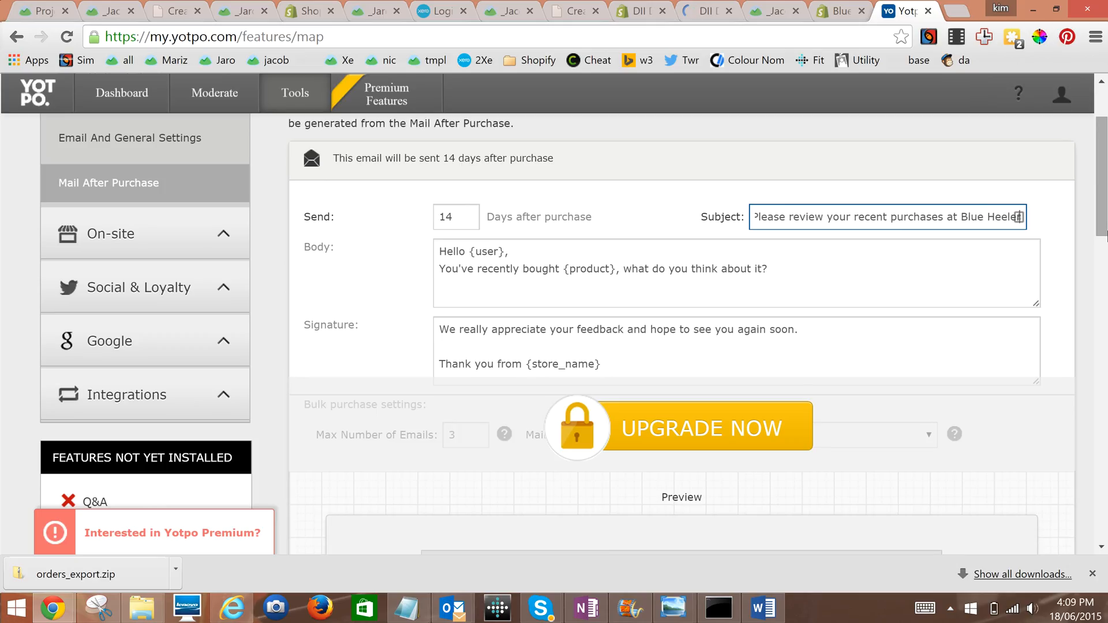
{"action": "type", "text": "Card"}
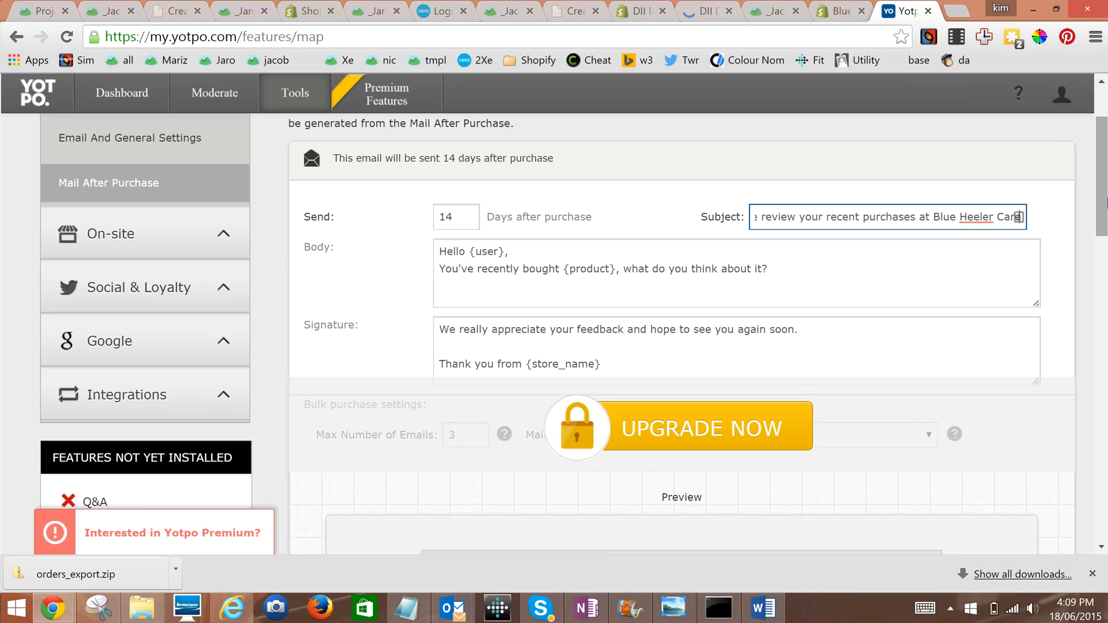
{"action": "scroll", "scroll_direction": "down", "scroll_amount": 3}
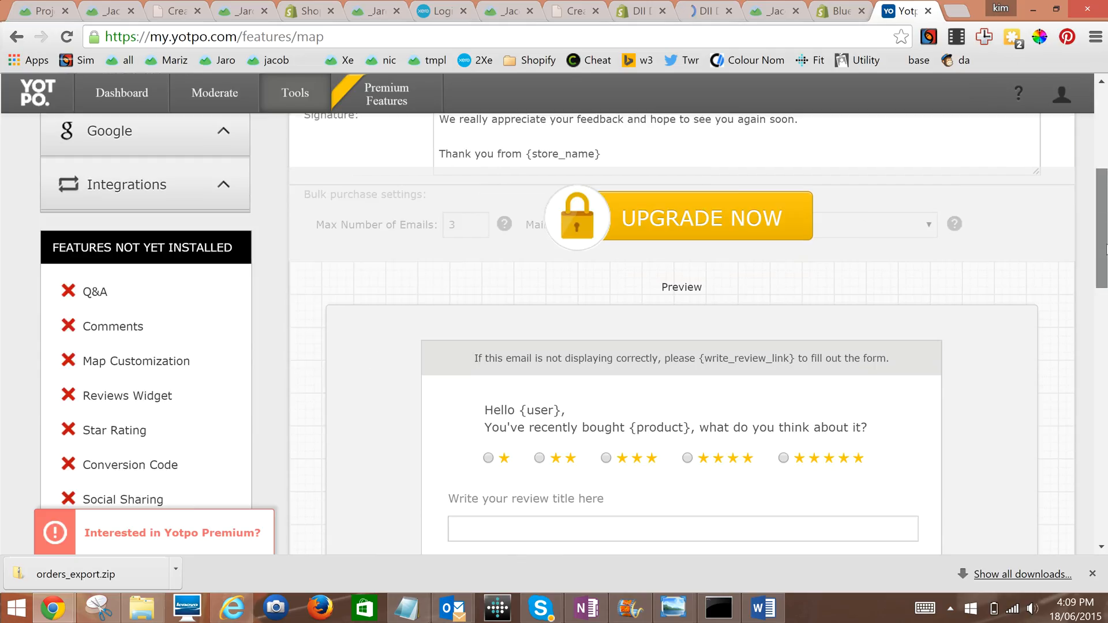
{"action": "scroll", "scroll_direction": "down", "scroll_amount": 3}
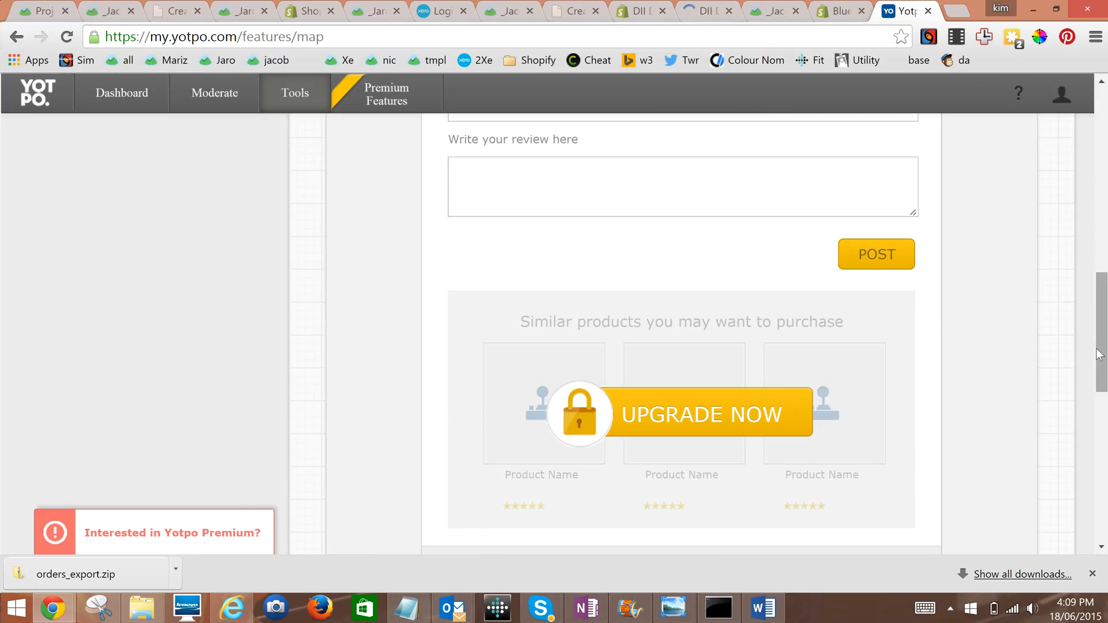
{"action": "scroll", "scroll_direction": "down", "scroll_amount": 3}
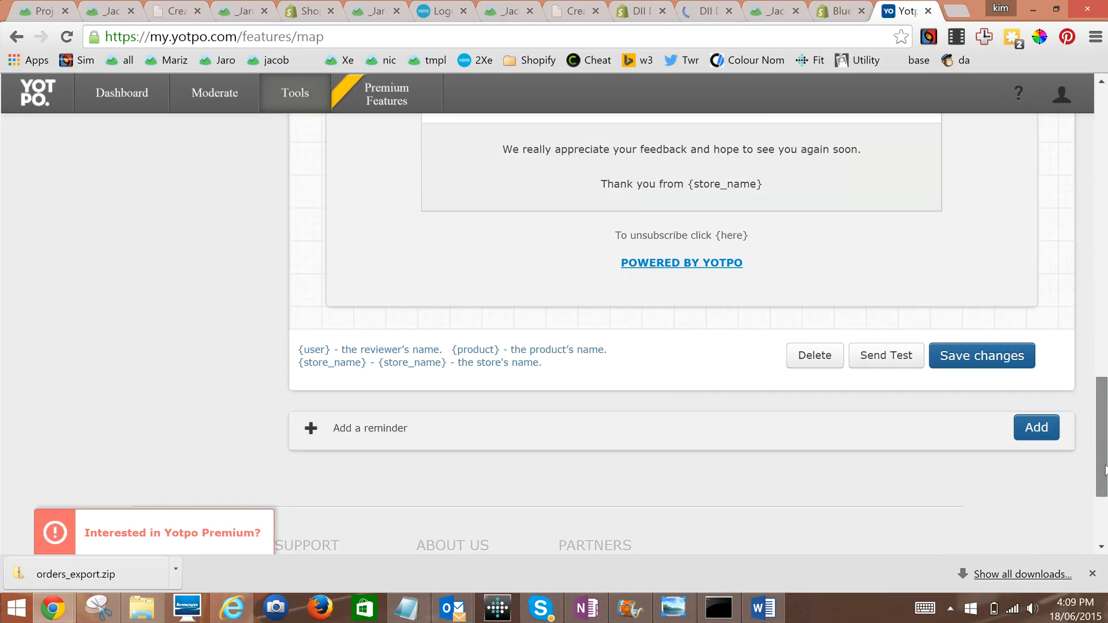
{"action": "left_click", "coordinate": [981, 341]}
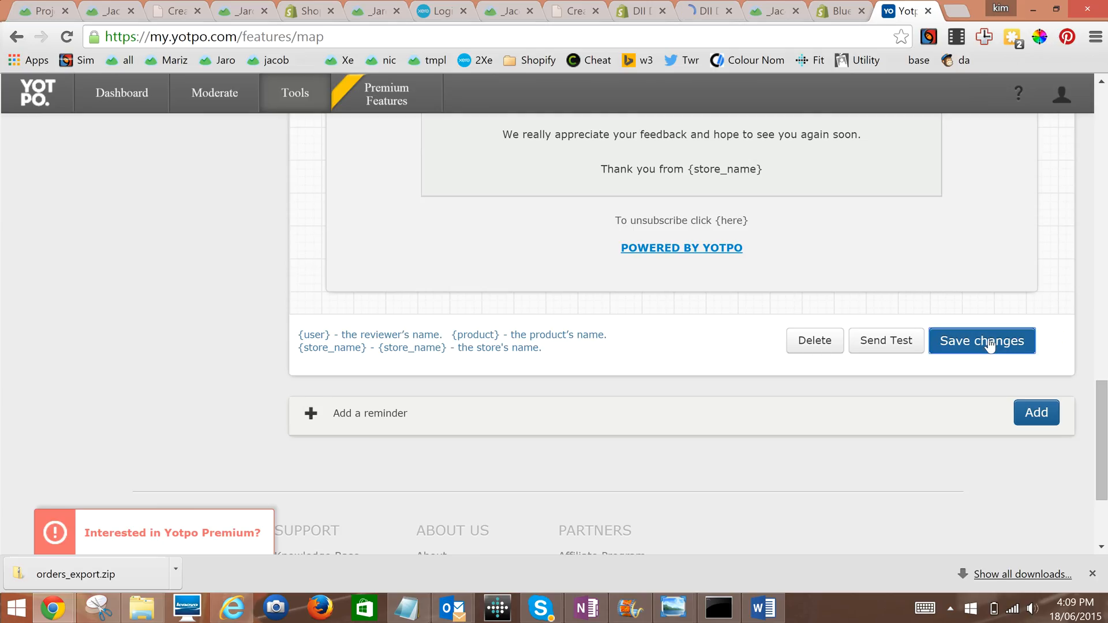
Step: Expand the On-site features section to reach the Reviews Widget settings
{"action": "scroll", "scroll_direction": "up", "scroll_amount": 3}
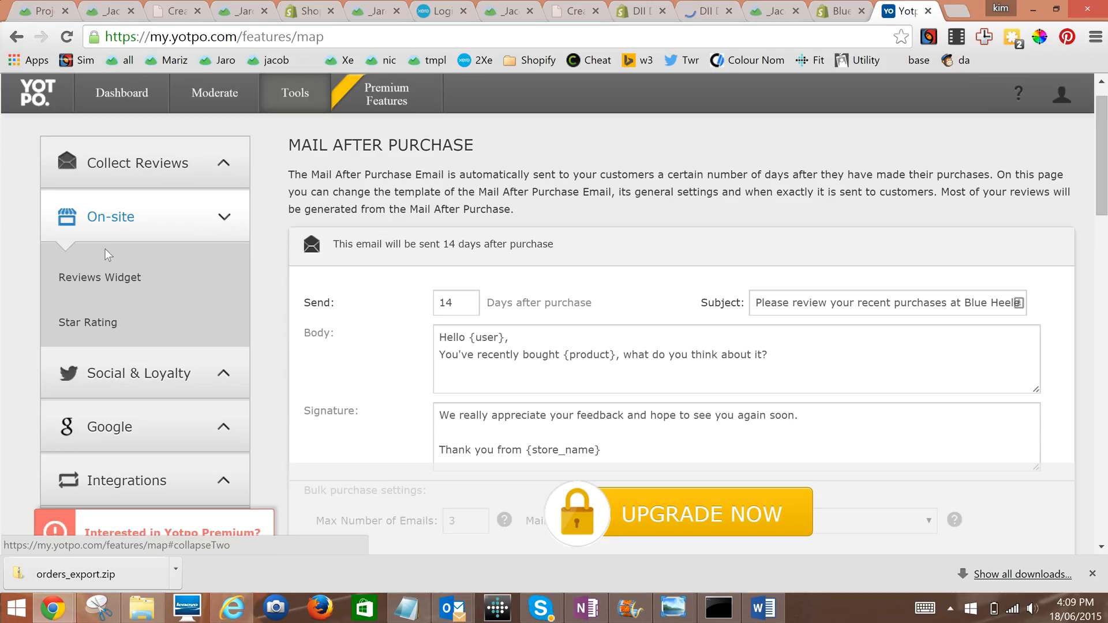
{"action": "left_click", "coordinate": [100, 277]}
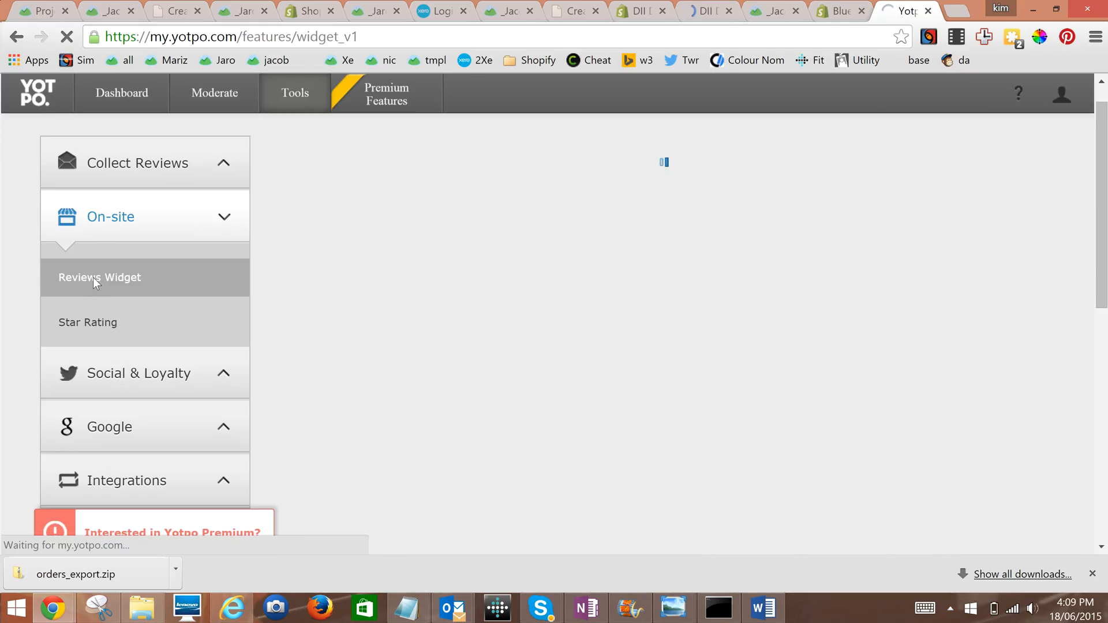
Step: Keep Immediate Update on the Reviews Widget and set its date format to DD/MM/YY
{"action": "left_click", "coordinate": [100, 278]}
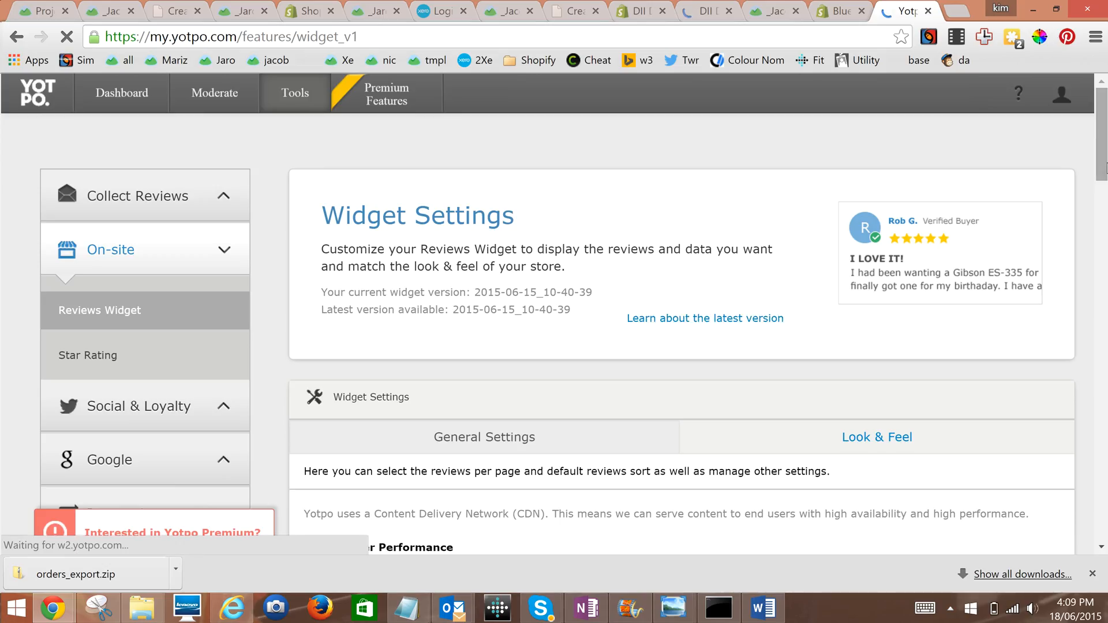
{"action": "scroll", "scroll_direction": "down", "scroll_amount": 3}
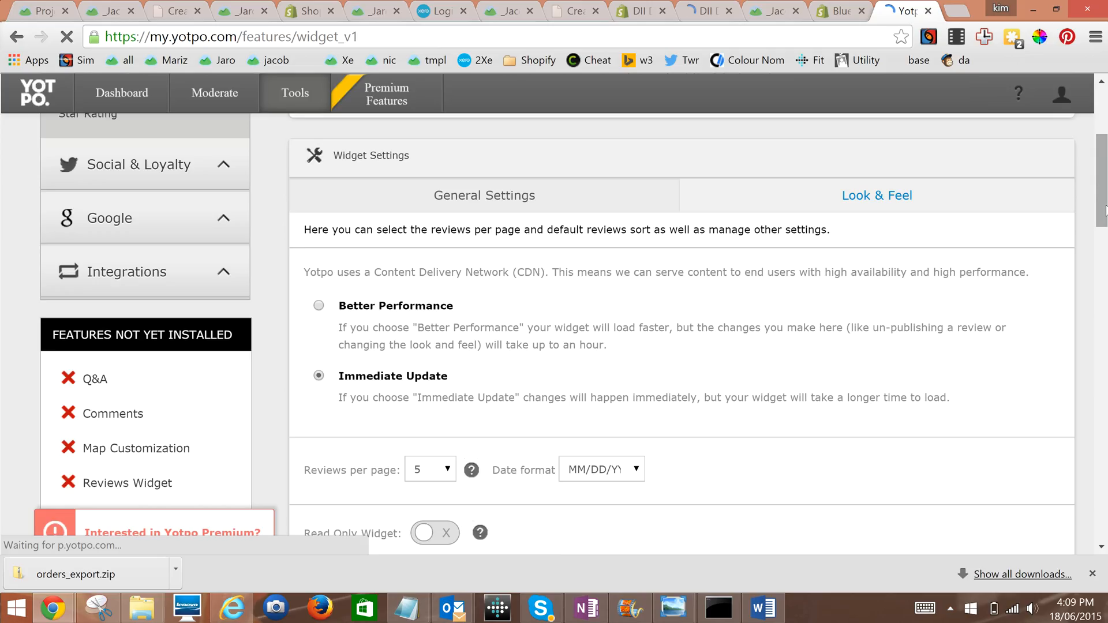
{"action": "scroll", "scroll_direction": "down", "scroll_amount": 3}
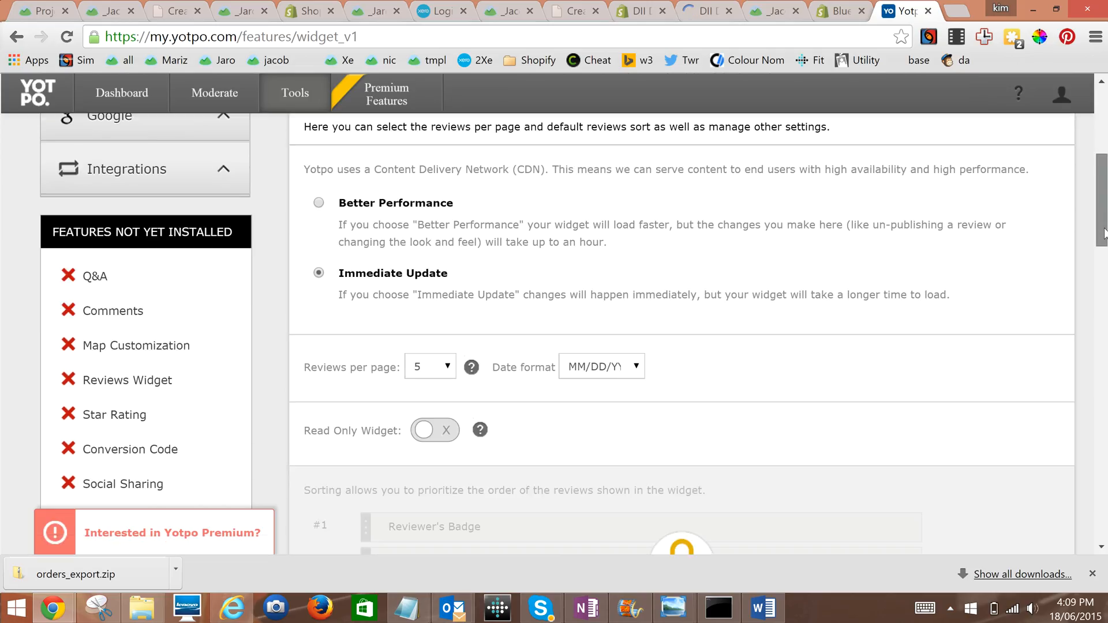
{"action": "scroll", "scroll_direction": "down", "scroll_amount": 3}
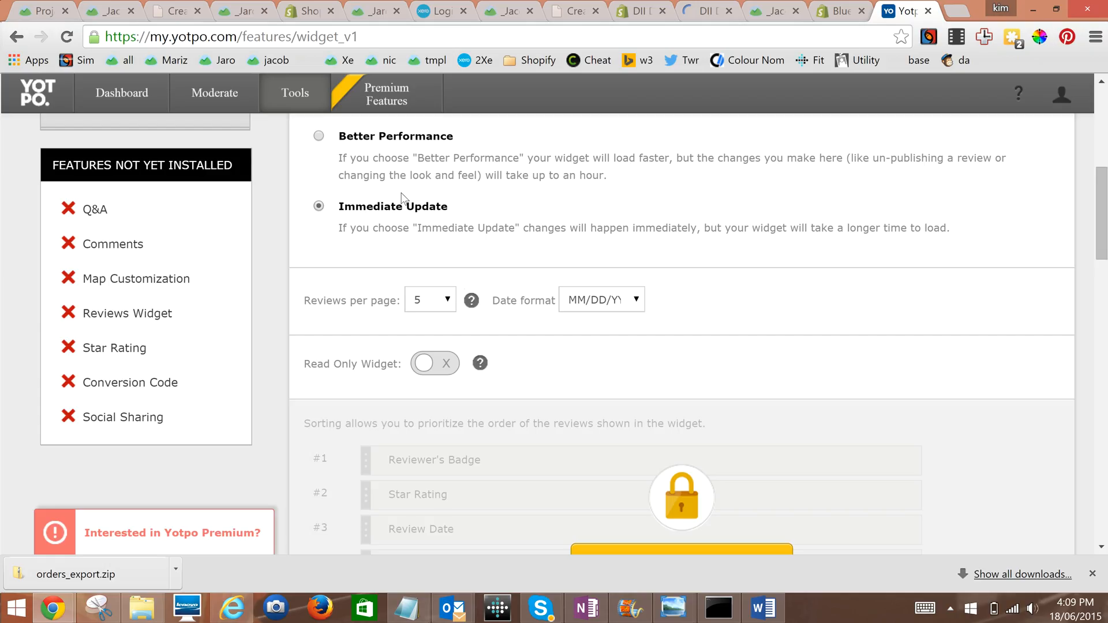
{"action": "left_click", "coordinate": [601, 301]}
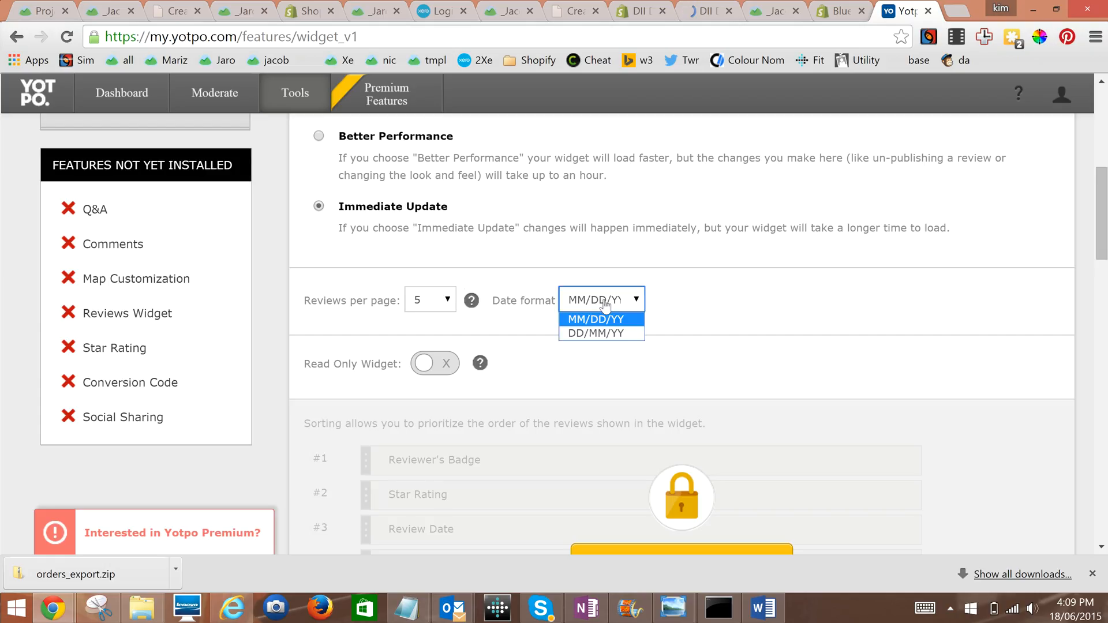
{"action": "left_click", "coordinate": [593, 332]}
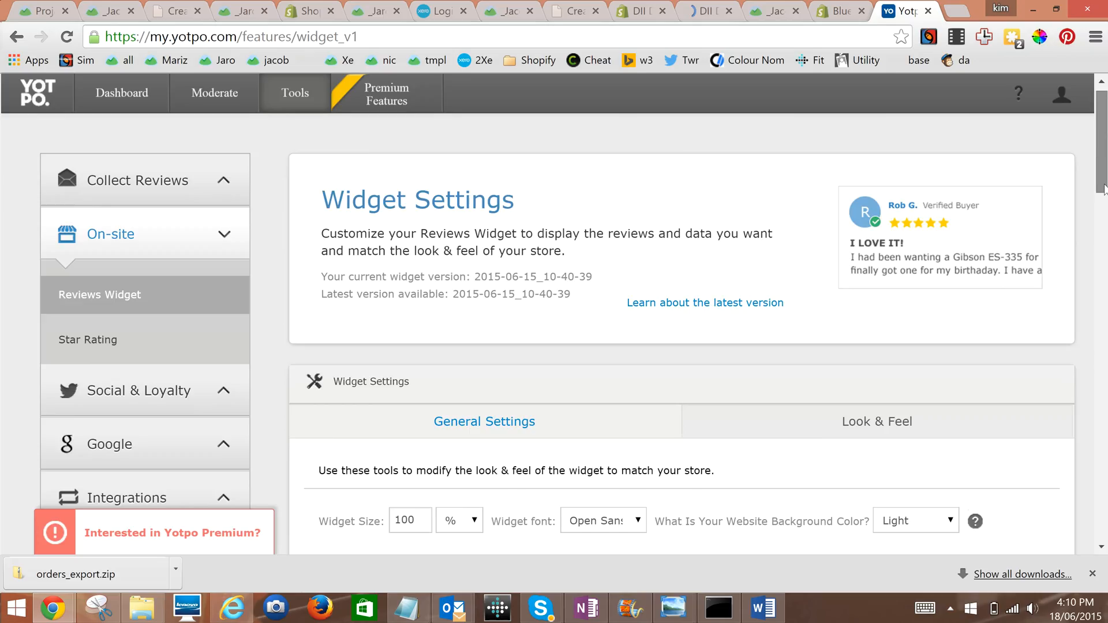
Step: Change the widget primary colour from 3085c7 to 3e9de6, set the font to Tahoma, and save
{"action": "scroll", "scroll_direction": "down", "scroll_amount": 3}
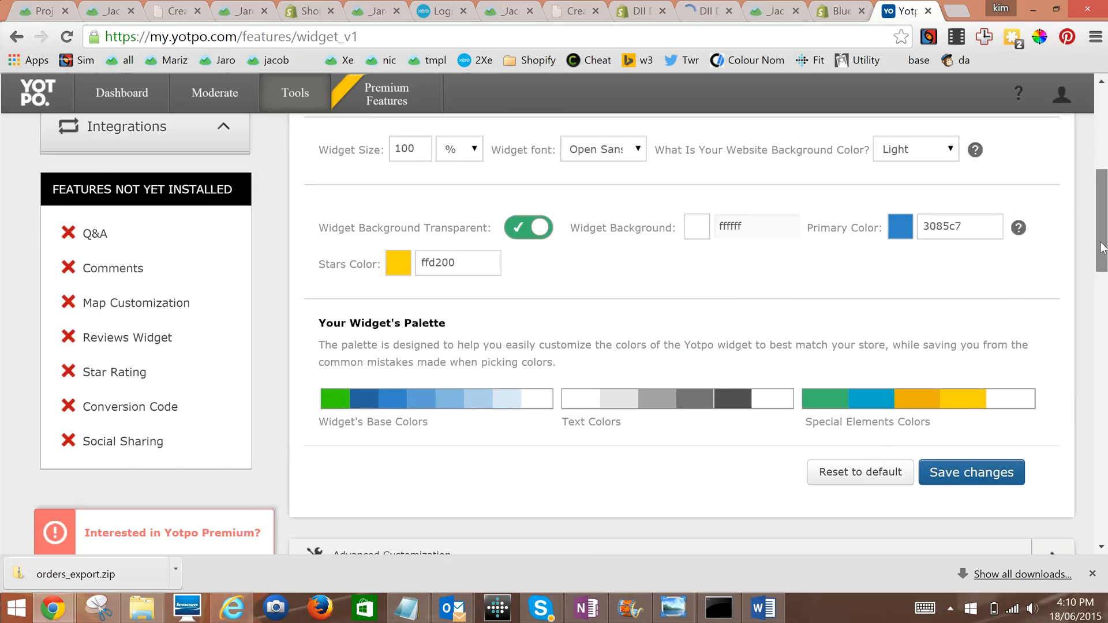
{"action": "triple_click", "coordinate": [958, 227]}
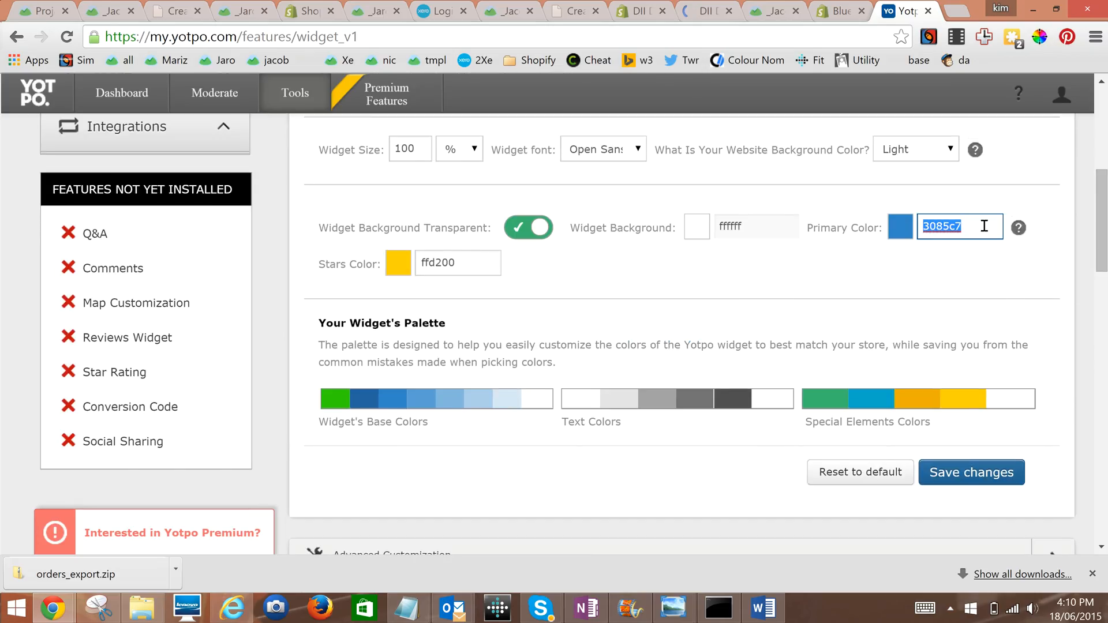
{"action": "left_click", "coordinate": [900, 226]}
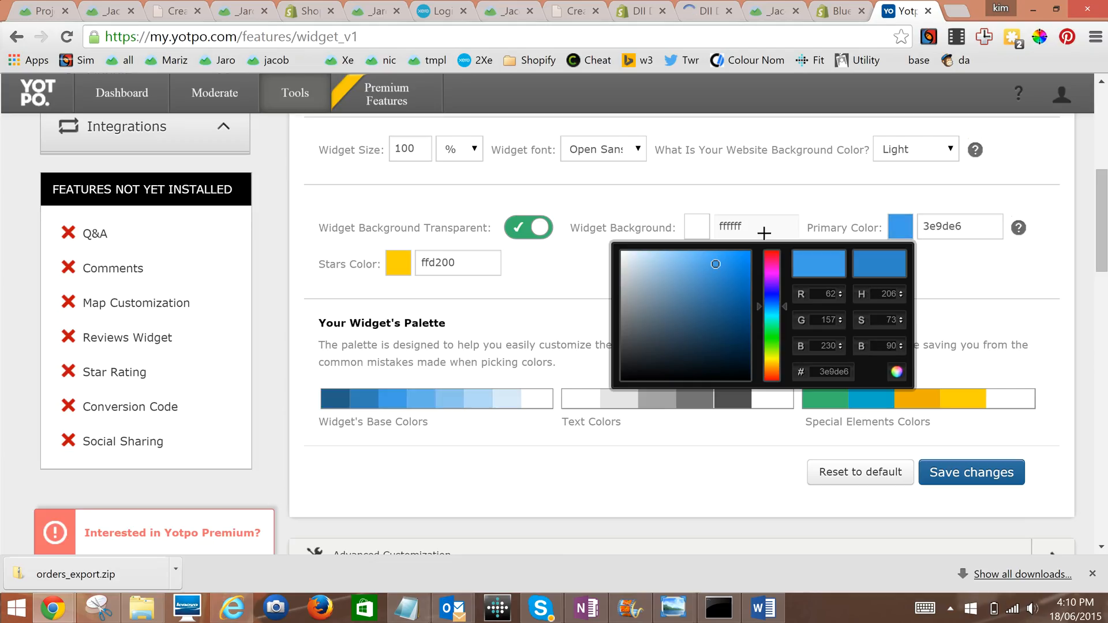
{"action": "left_click", "coordinate": [457, 263]}
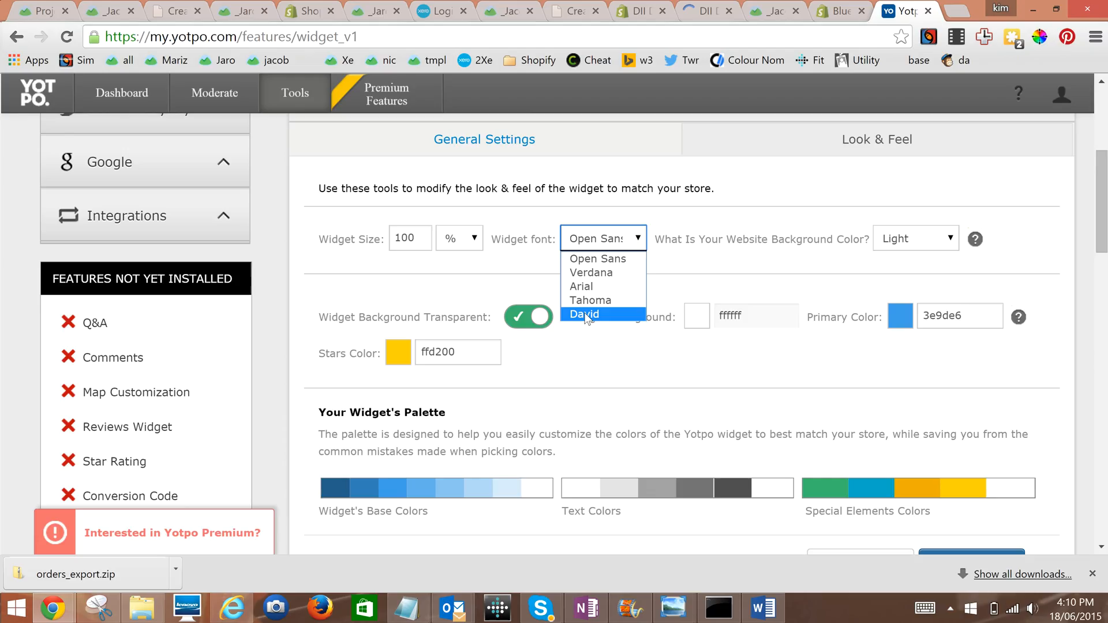
{"action": "left_click", "coordinate": [590, 300]}
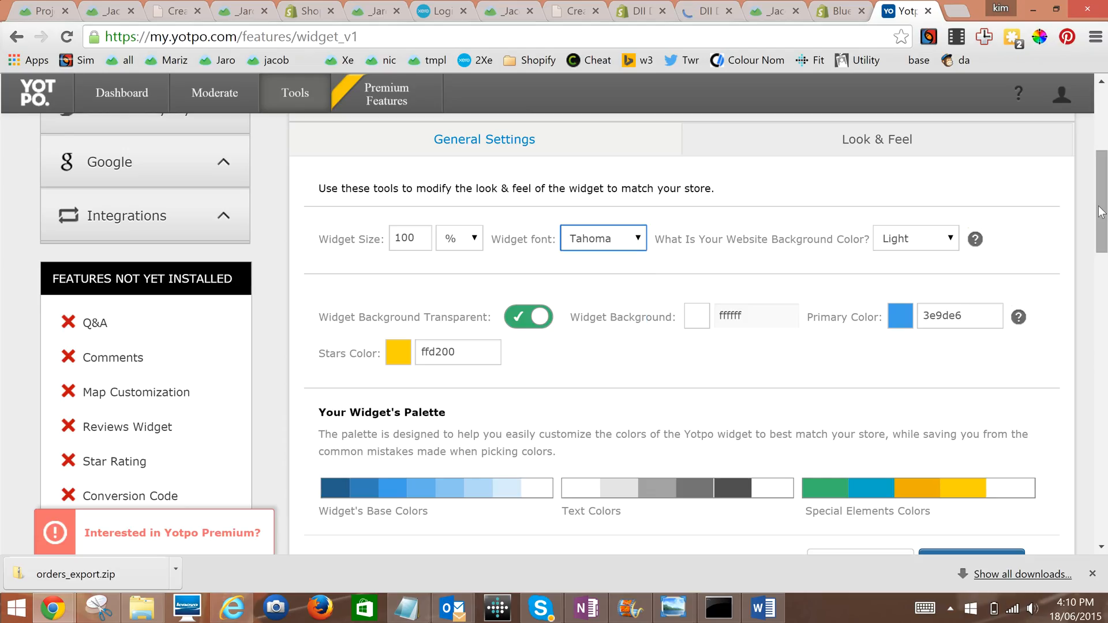
{"action": "scroll", "scroll_direction": "down", "scroll_amount": 3}
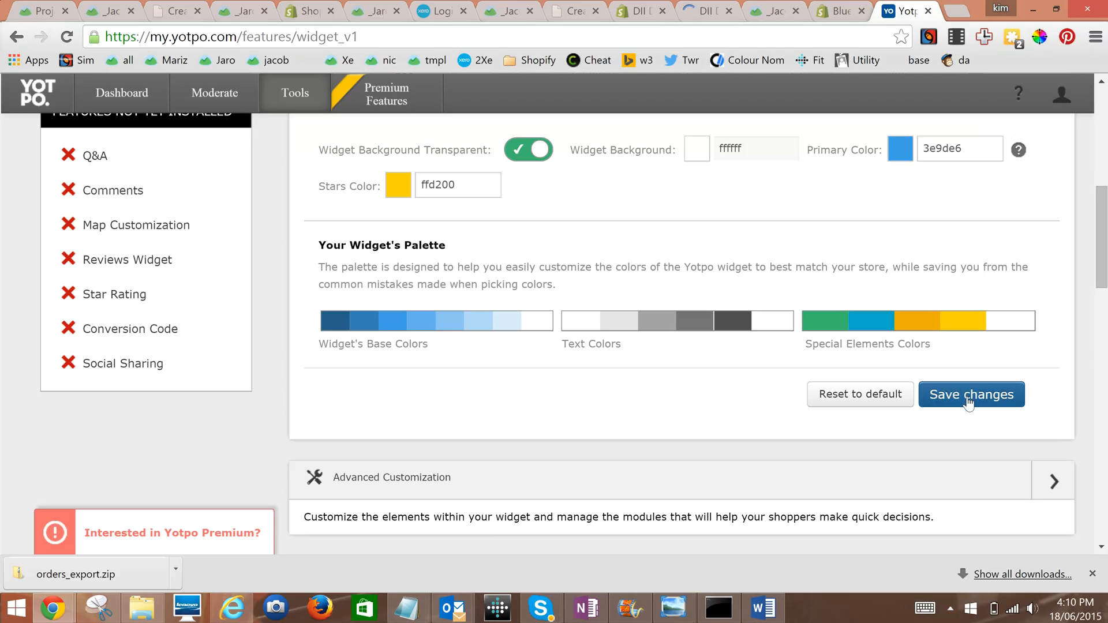
{"action": "left_click", "coordinate": [972, 394]}
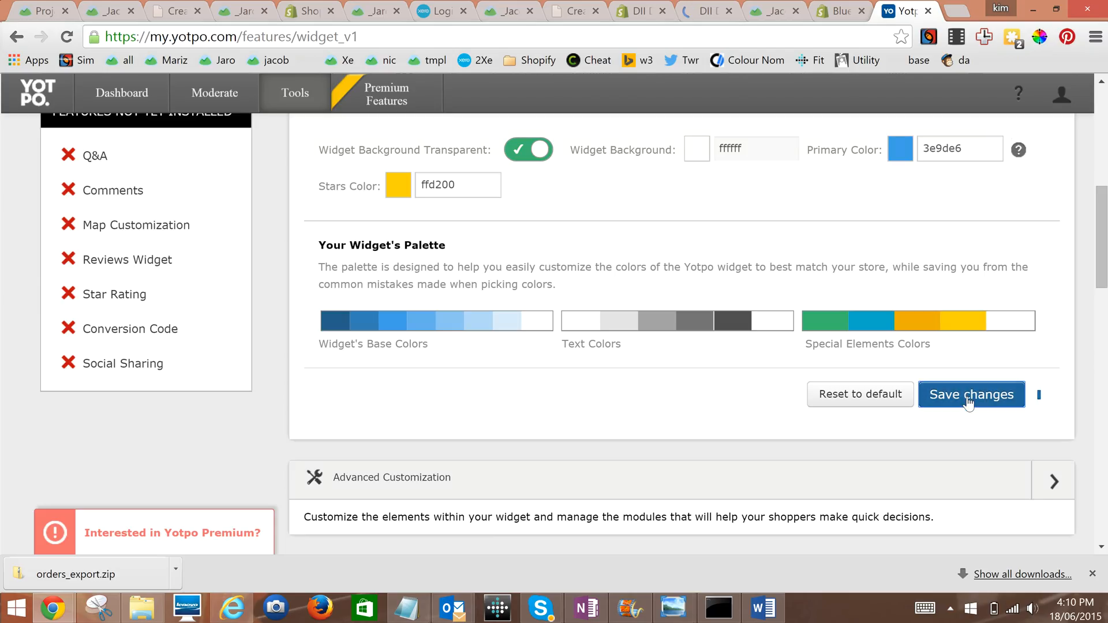
{"action": "left_click", "coordinate": [972, 395]}
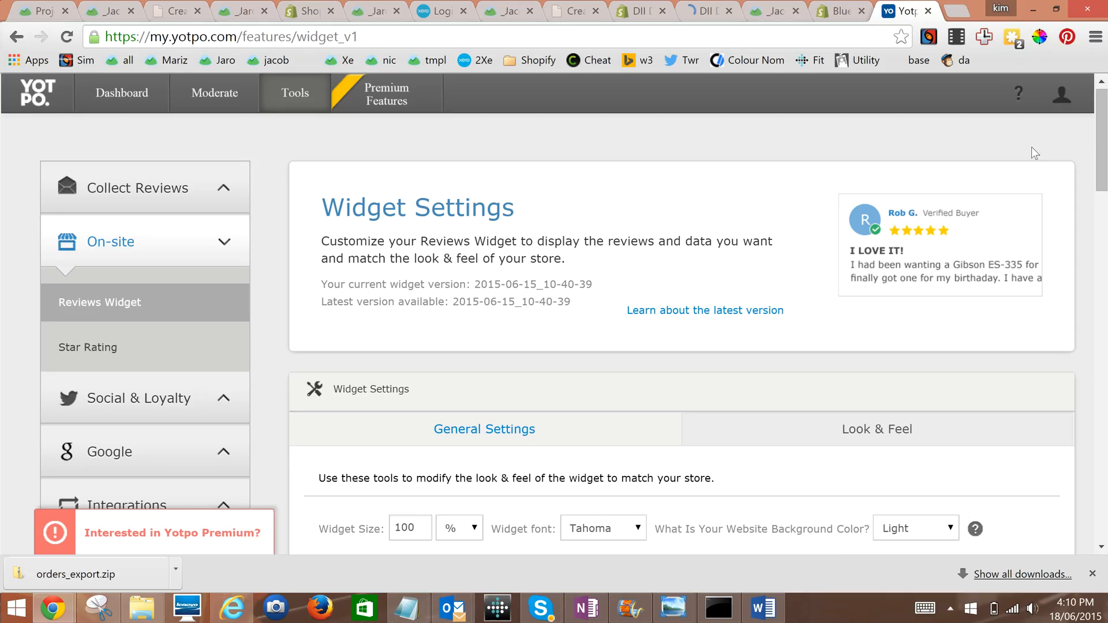
Step: Scroll to the widget preview, review the desktop layout, then switch to the mobile preview
{"action": "left_click", "coordinate": [144, 242]}
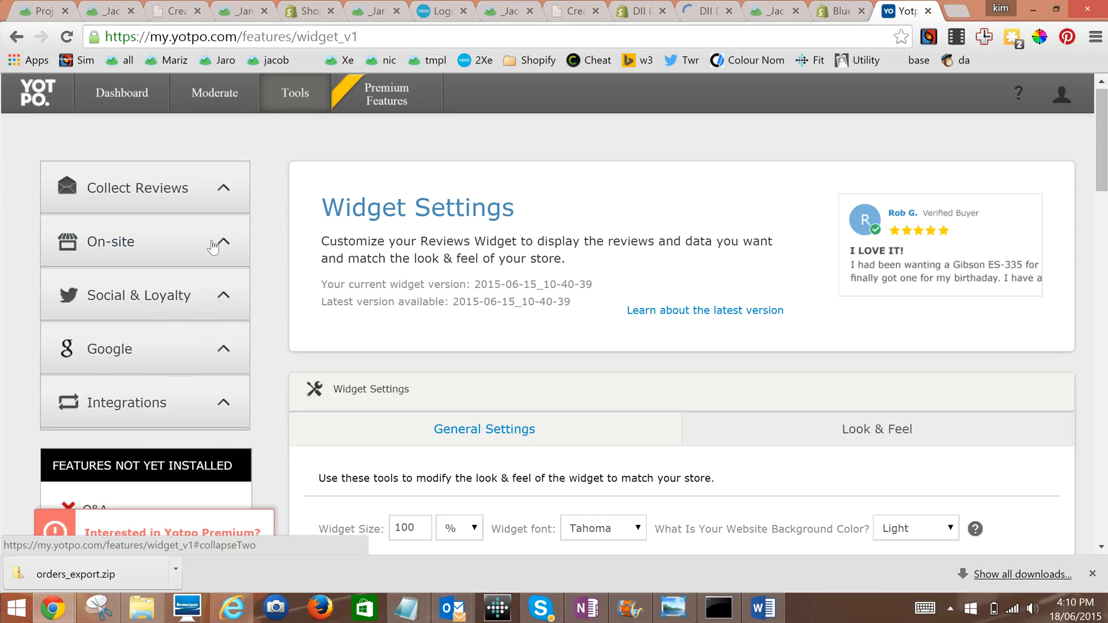
{"action": "left_click", "coordinate": [111, 242]}
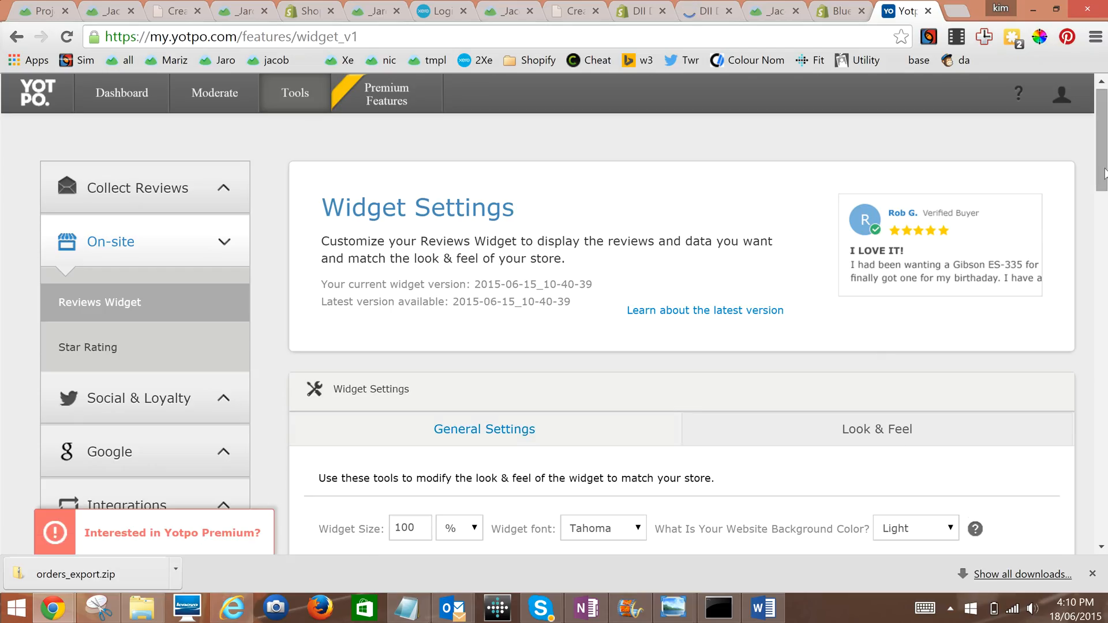
{"action": "scroll", "scroll_direction": "down", "scroll_amount": 3}
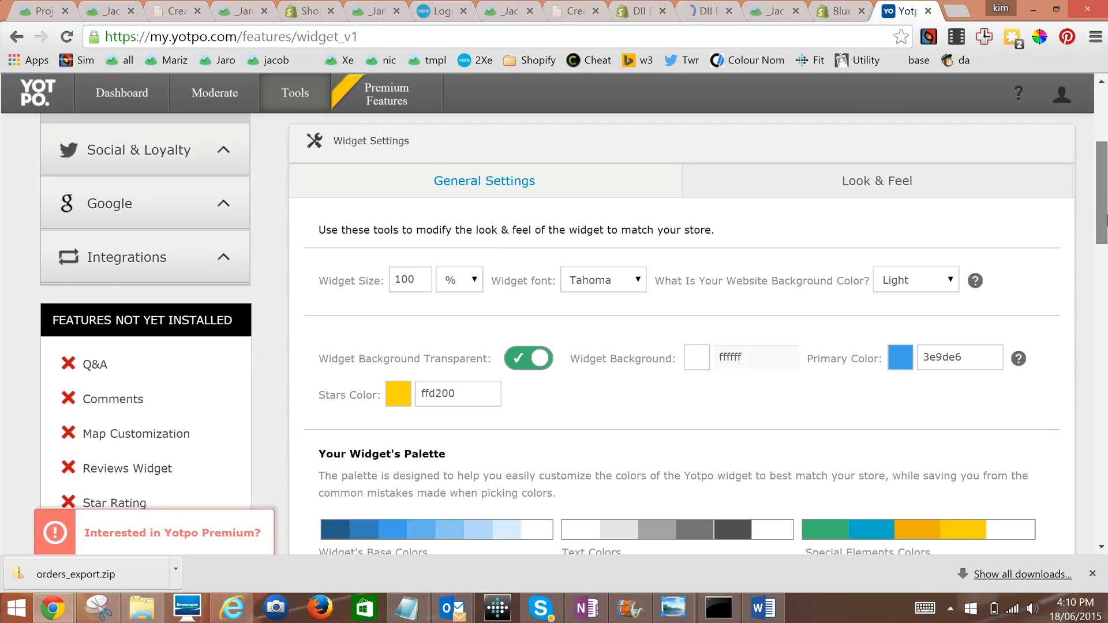
{"action": "scroll", "scroll_direction": "down", "scroll_amount": 3}
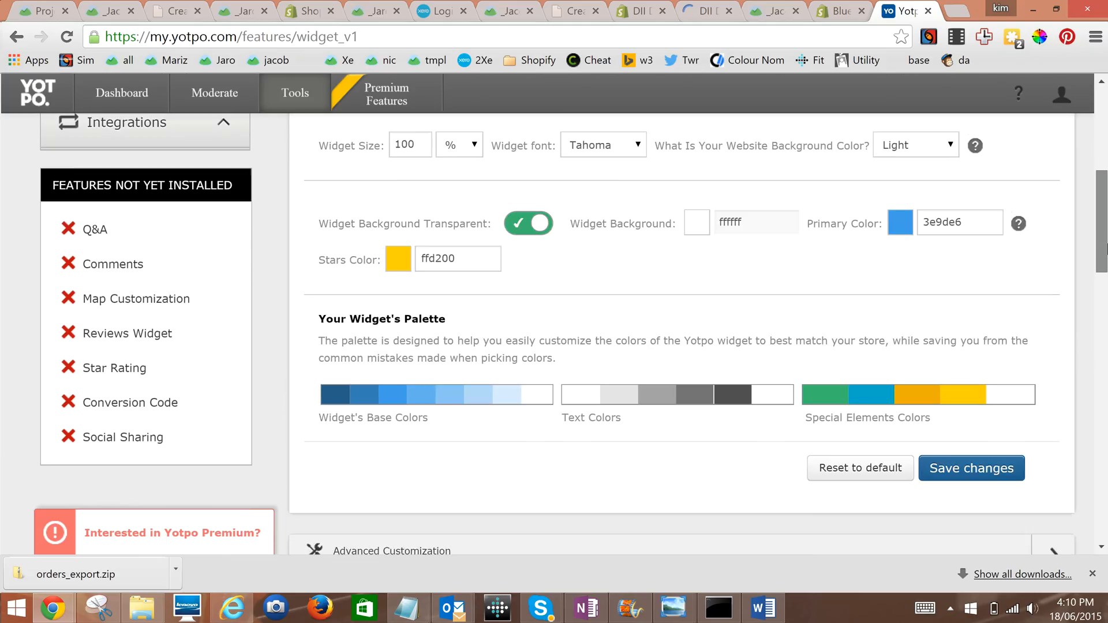
{"action": "scroll", "scroll_direction": "down", "scroll_amount": 3}
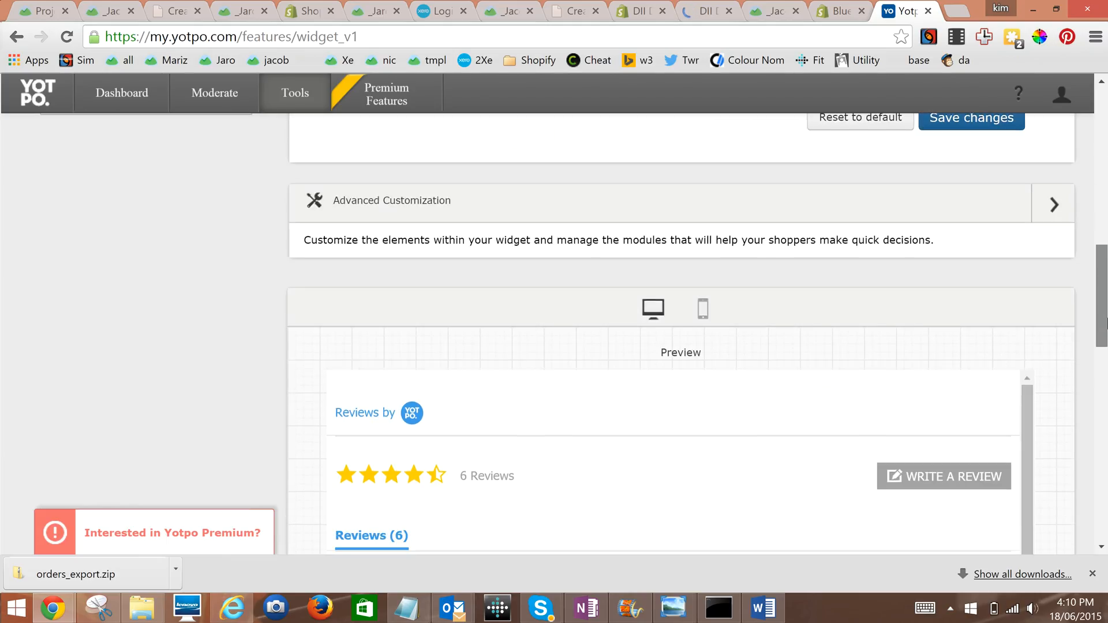
{"action": "scroll", "scroll_direction": "down", "scroll_amount": 3}
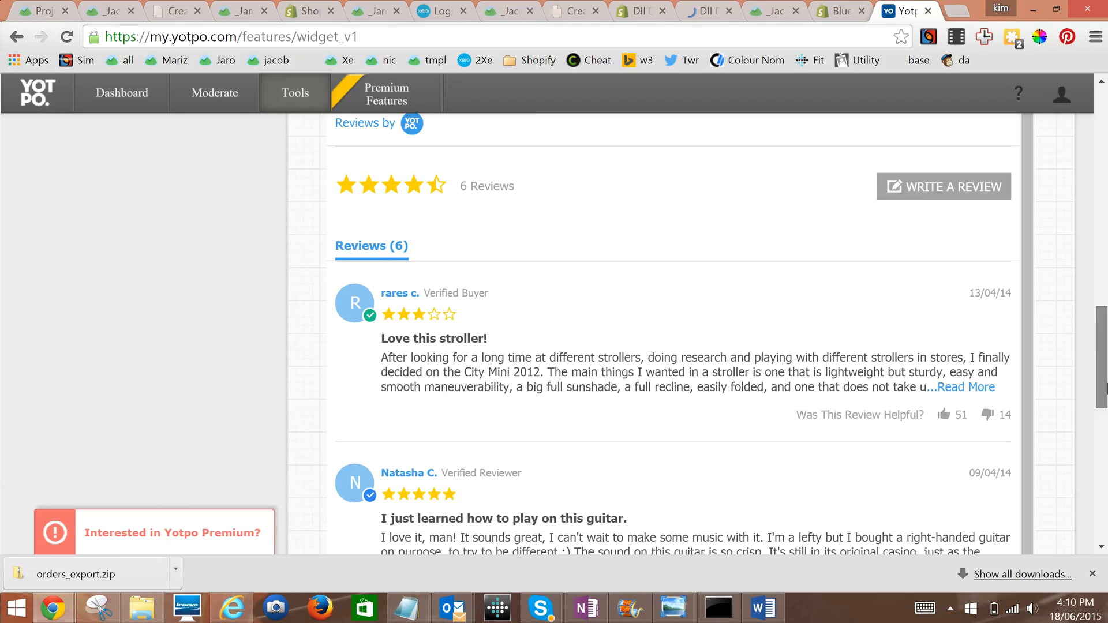
{"action": "scroll", "scroll_direction": "down", "scroll_amount": 3}
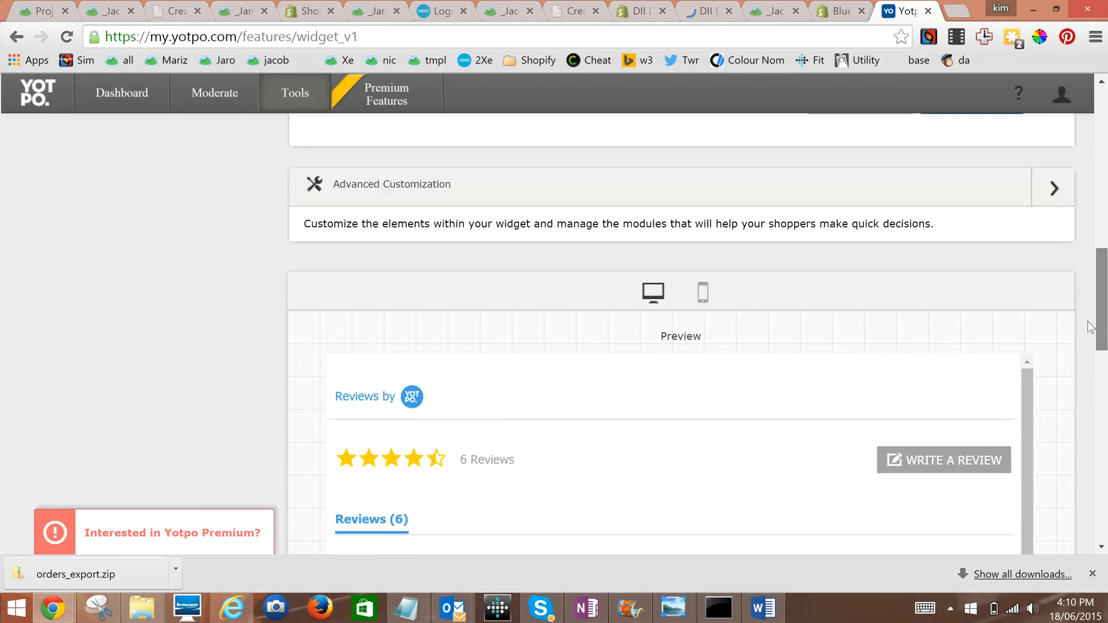
{"action": "left_click", "coordinate": [702, 294]}
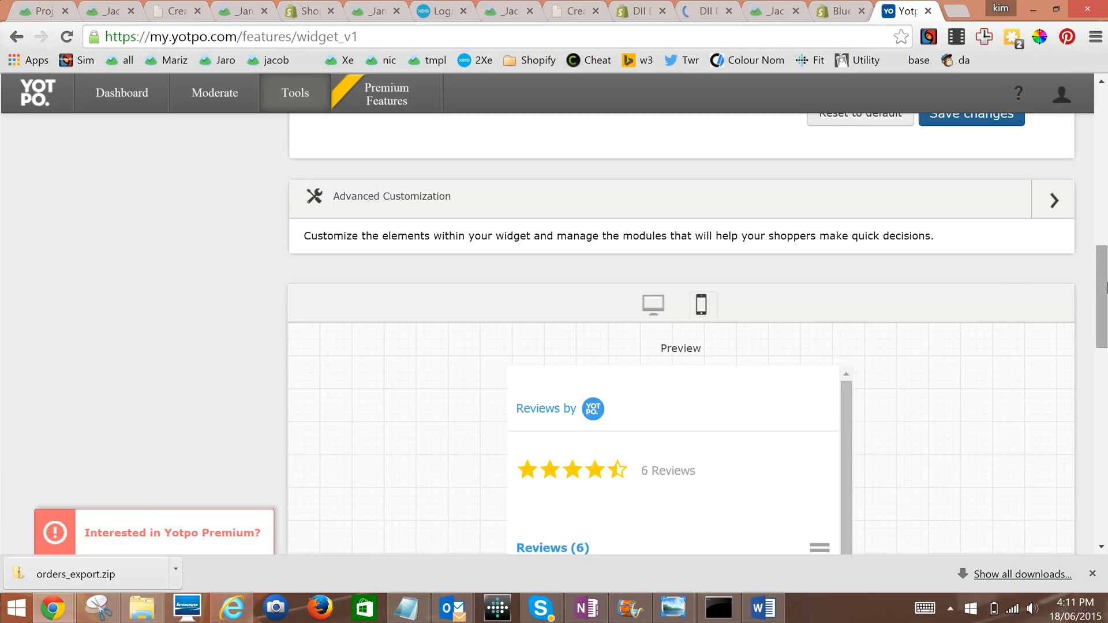
{"action": "left_click", "coordinate": [1053, 201]}
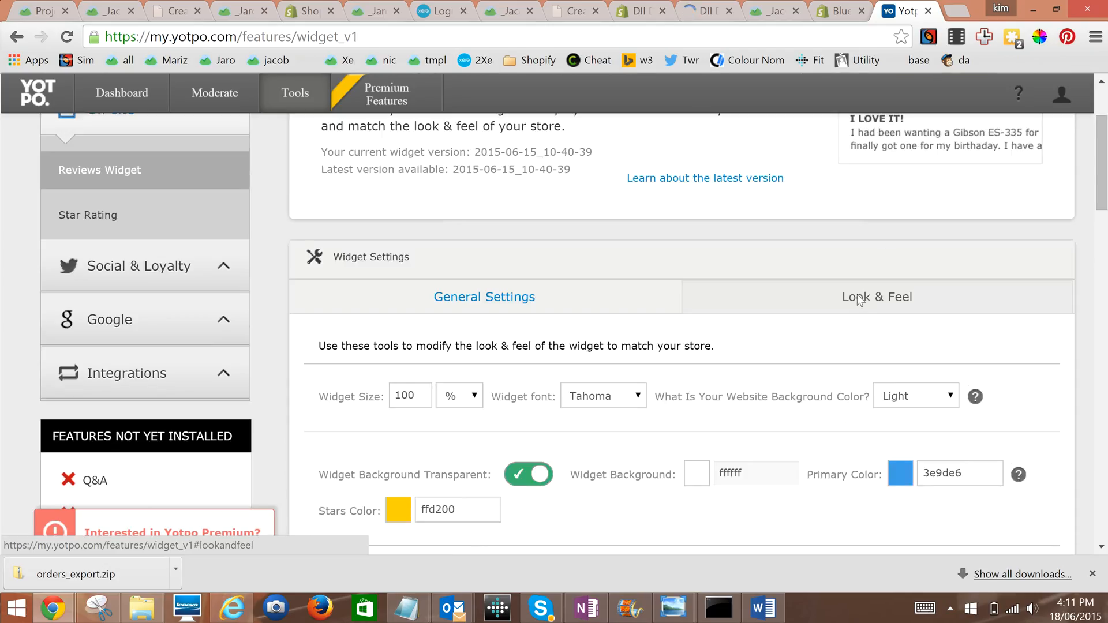
Step: Scroll through the widget's general settings confirming Immediate Update, 5 reviews per page and DD/MM/YY dates
{"action": "left_click", "coordinate": [485, 297]}
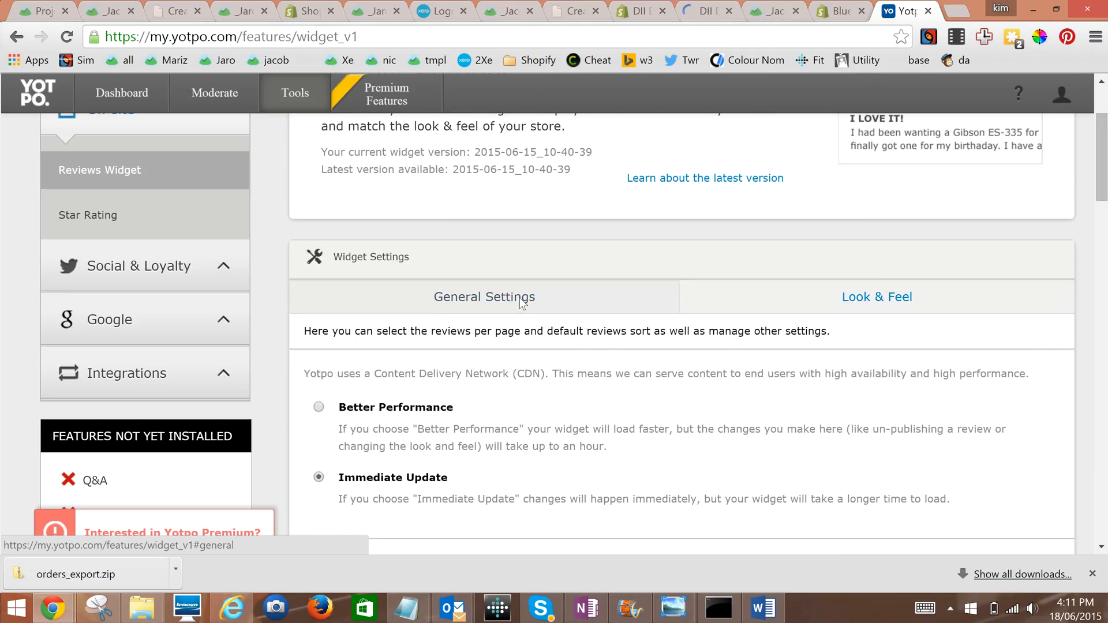
{"action": "scroll", "scroll_direction": "down", "scroll_amount": 3}
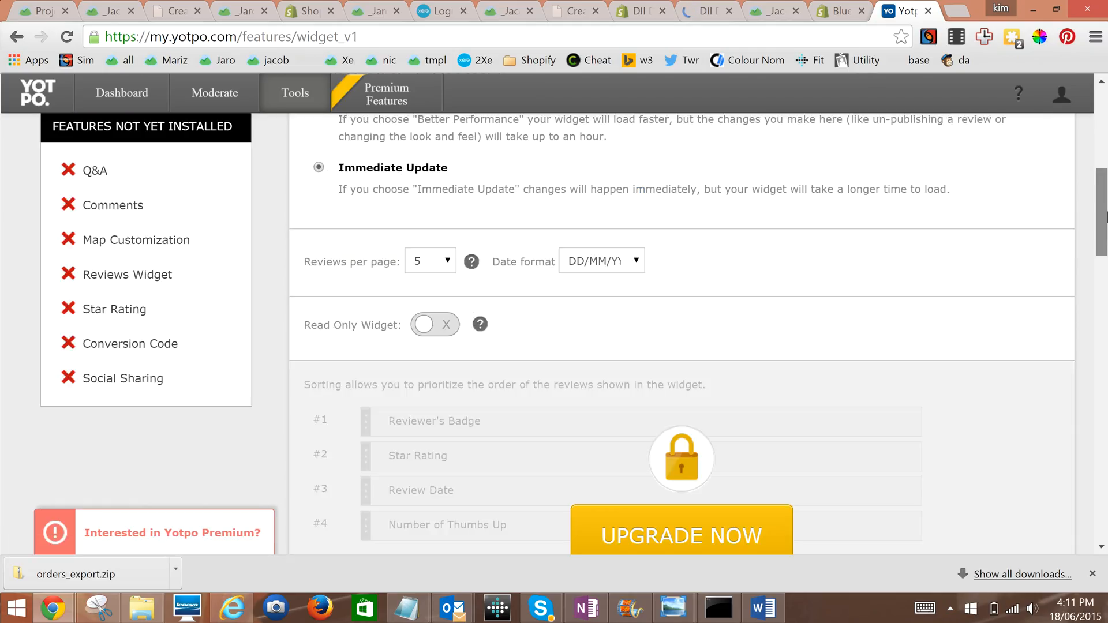
{"action": "scroll", "scroll_direction": "down", "scroll_amount": 3}
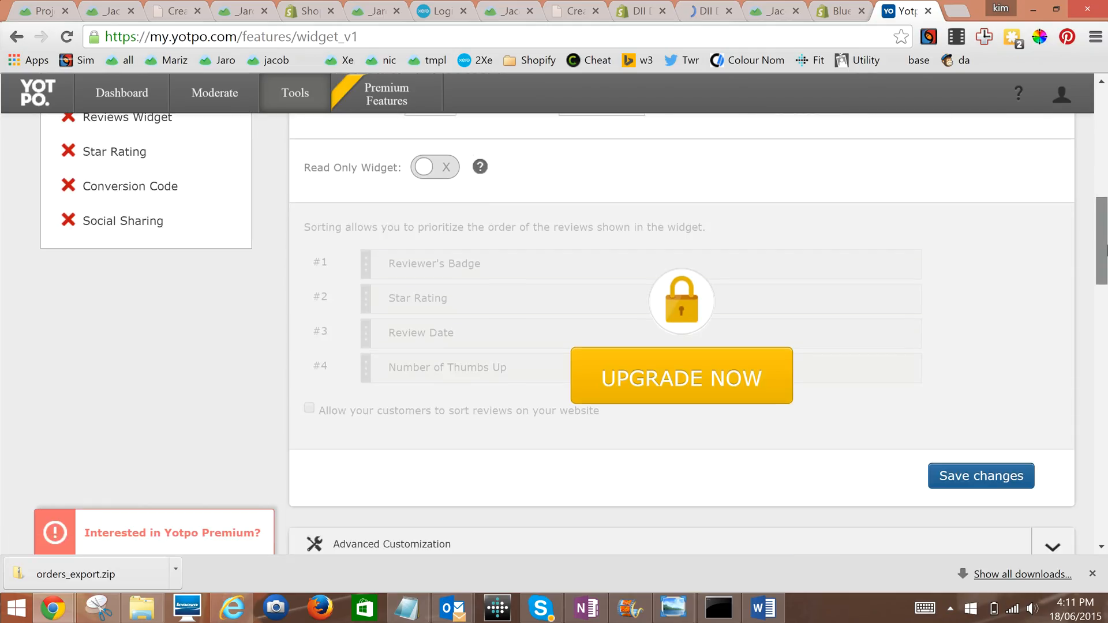
{"action": "scroll", "scroll_direction": "down", "scroll_amount": 3}
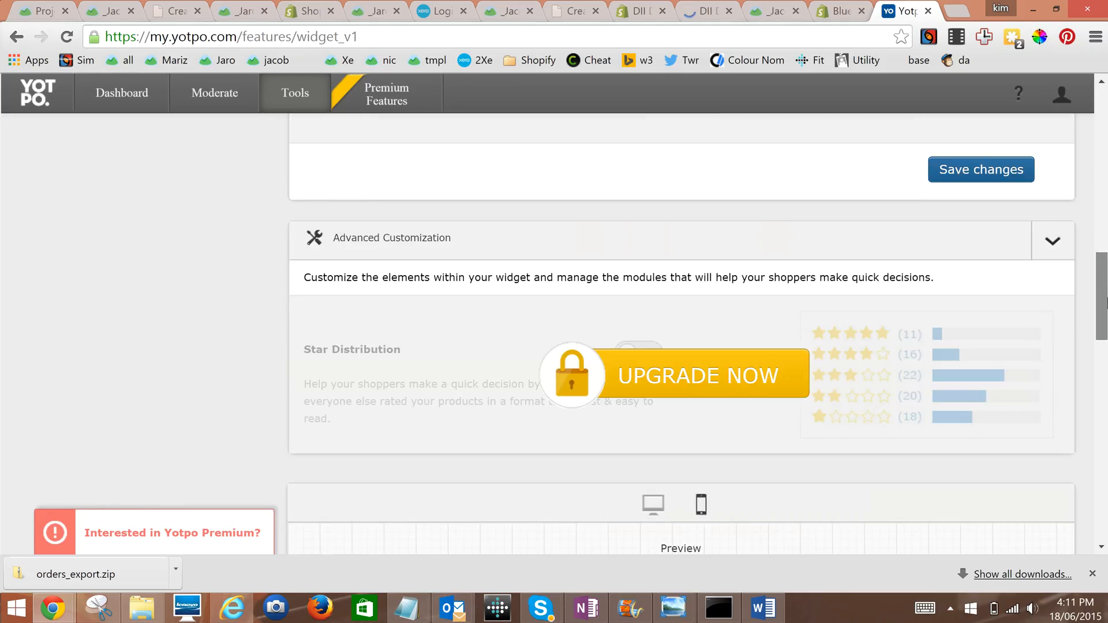
{"action": "scroll", "scroll_direction": "down", "scroll_amount": 3}
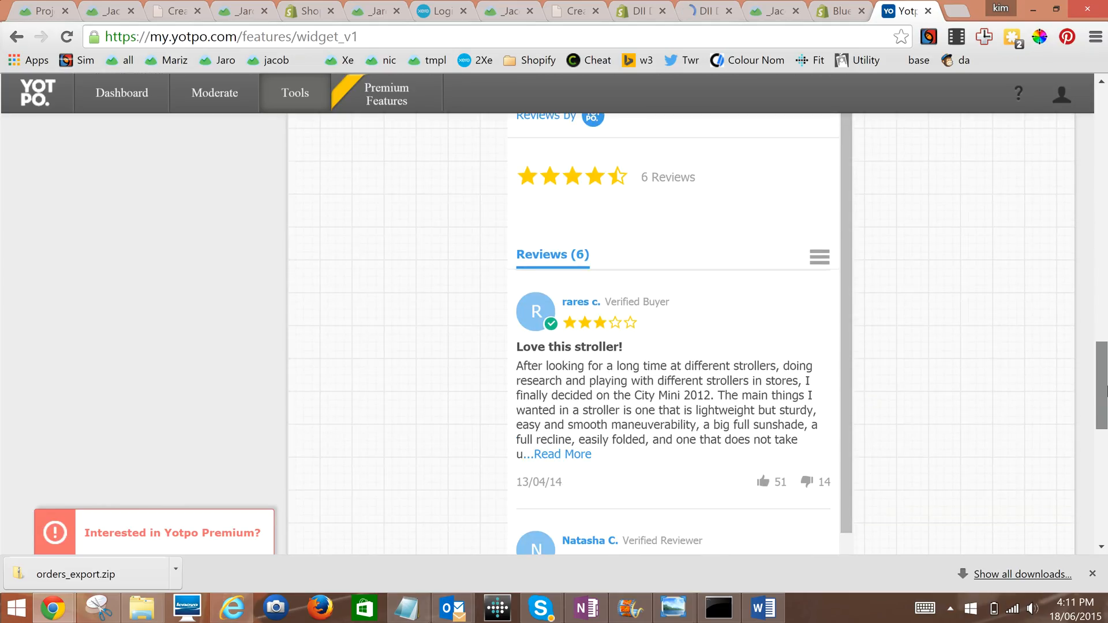
{"action": "scroll", "scroll_direction": "down", "scroll_amount": 3}
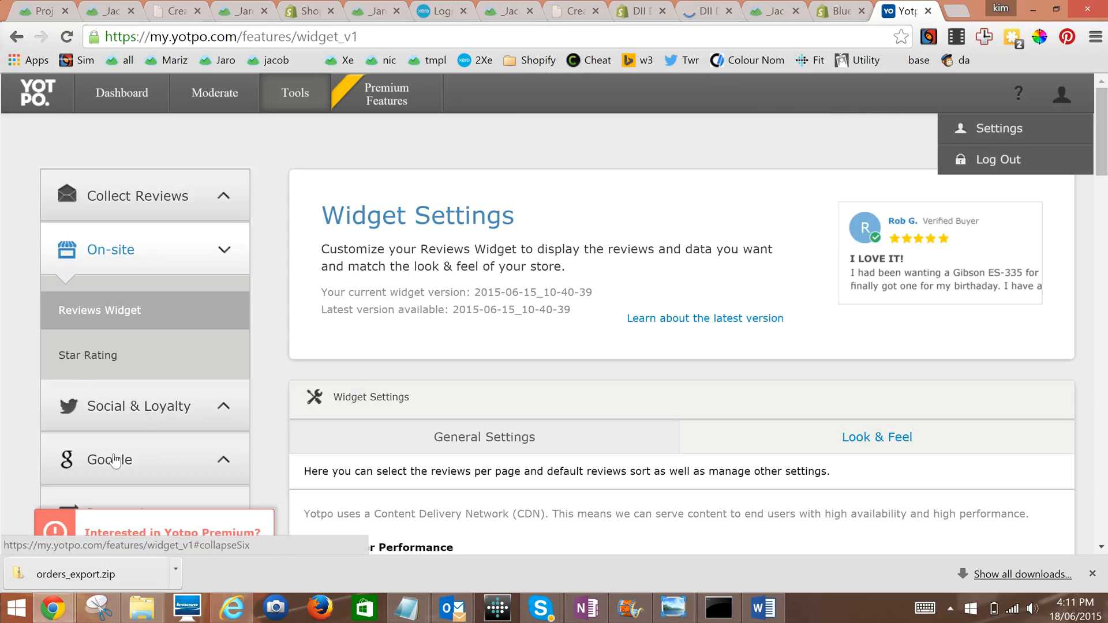
{"action": "scroll", "scroll_direction": "down", "scroll_amount": 3}
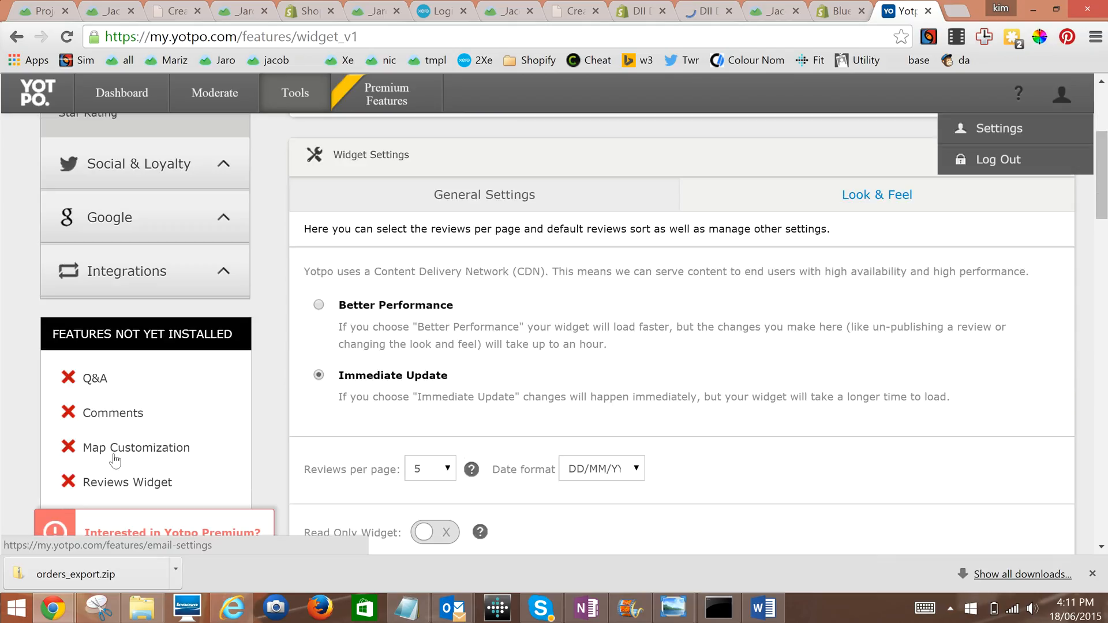
{"action": "scroll", "scroll_direction": "down", "scroll_amount": 3}
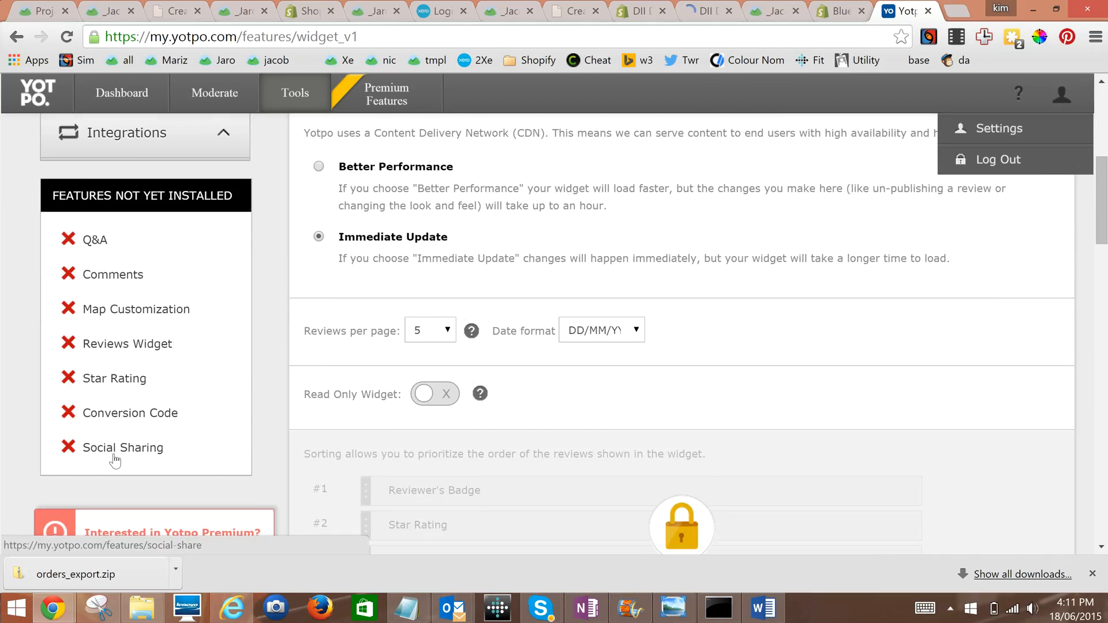